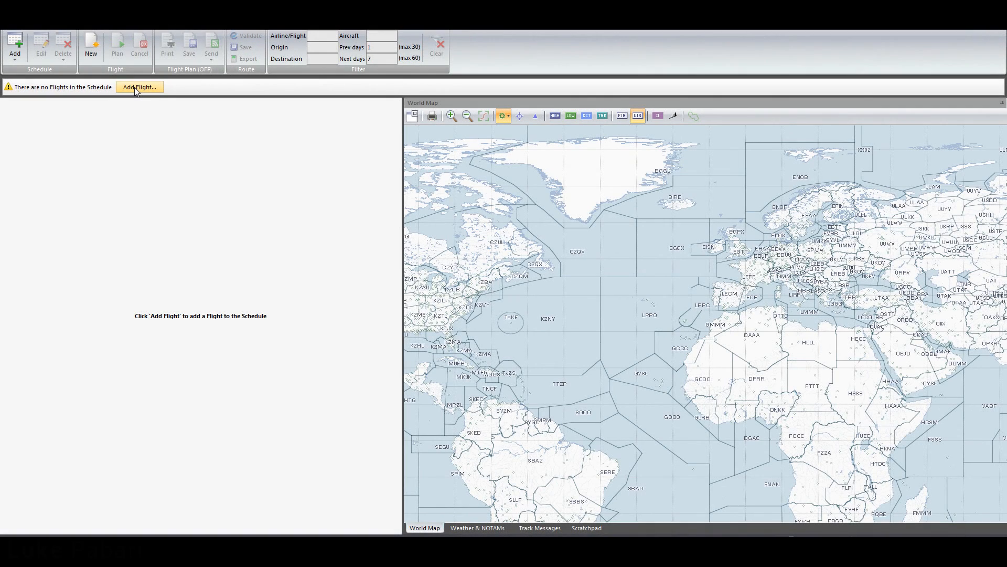
mouse_move(434, 232)
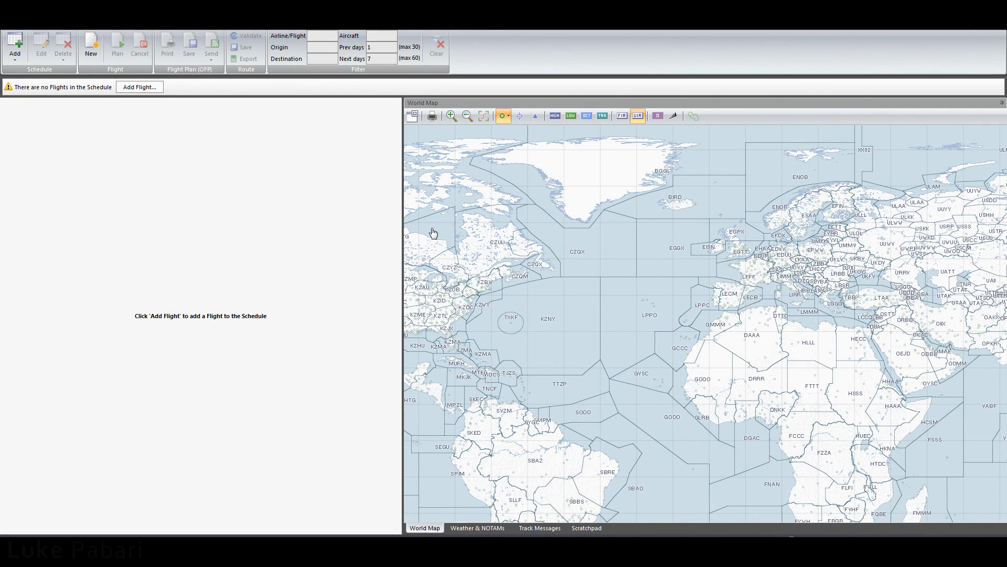
Add a new schedule flight numbered 287 from EGLL to KSFO.
left_click(467, 117)
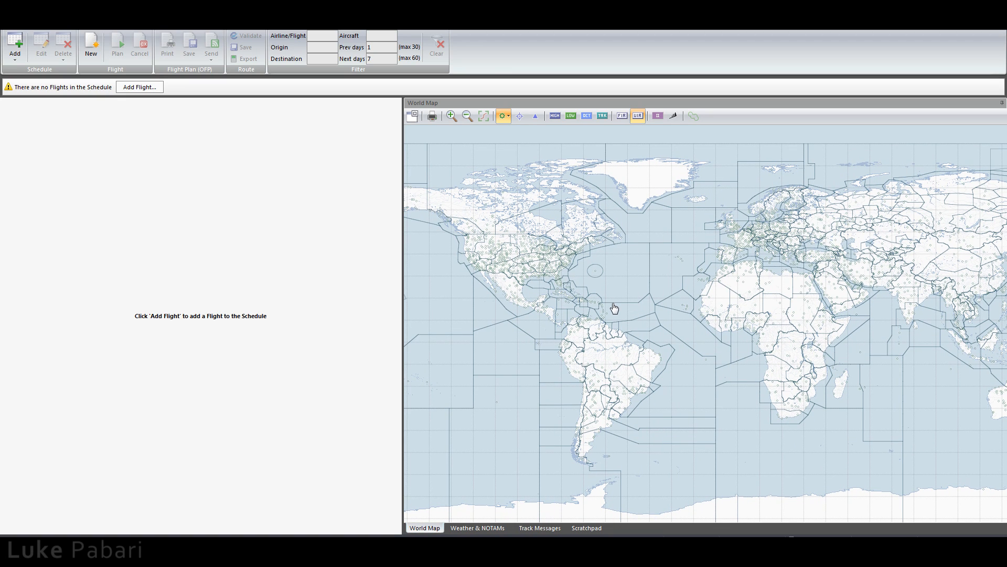
mouse_move(554, 283)
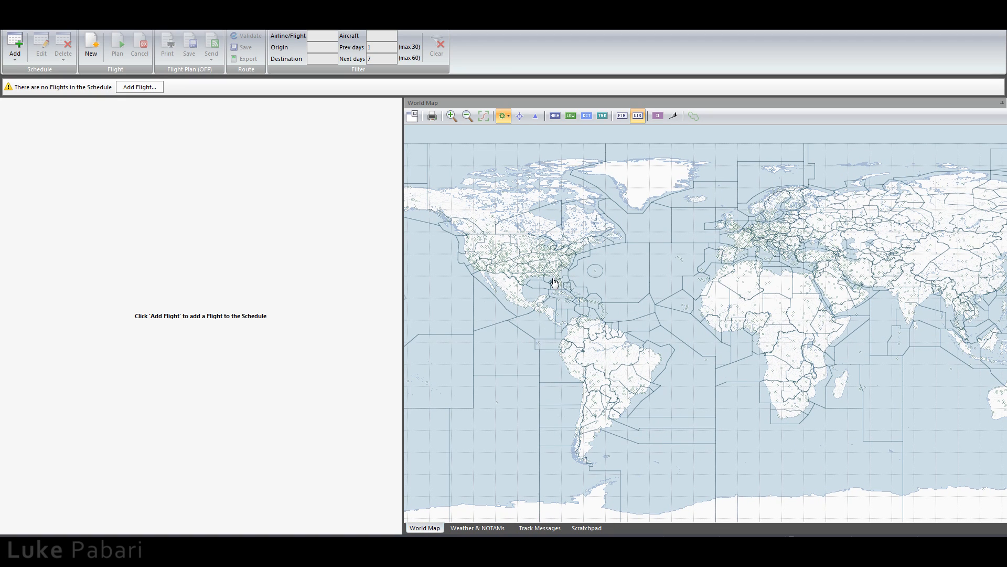
mouse_move(366, 172)
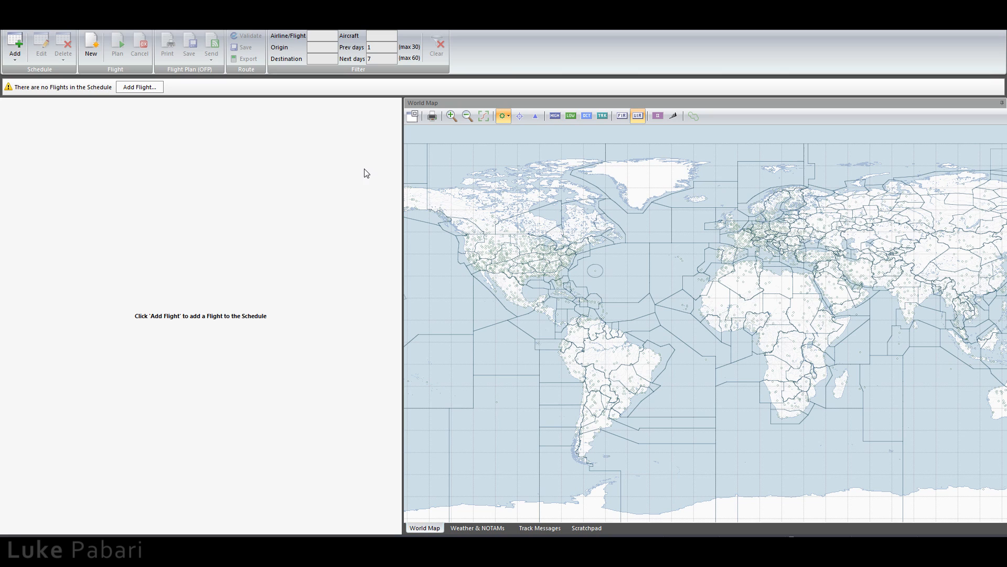
mouse_move(331, 169)
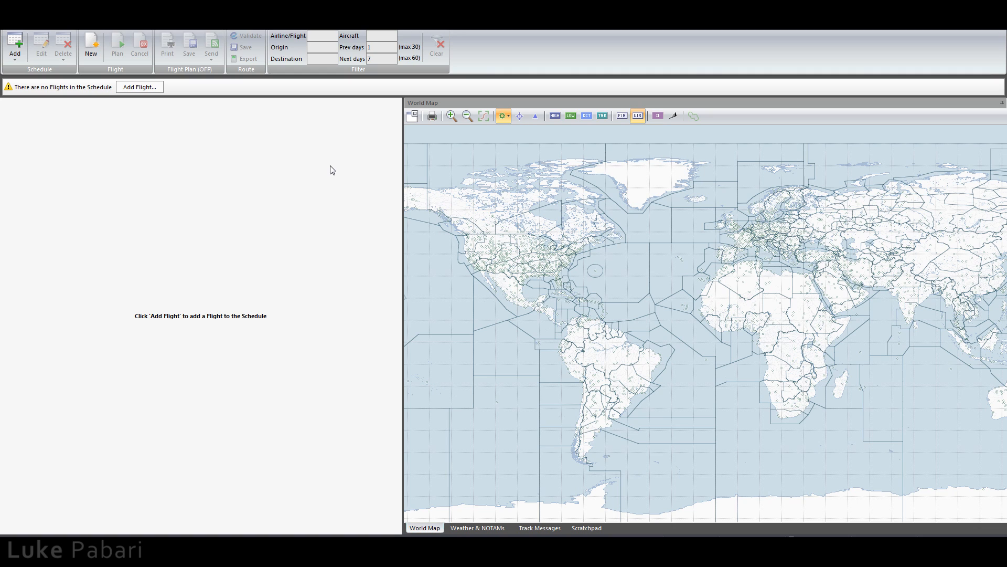
mouse_move(304, 165)
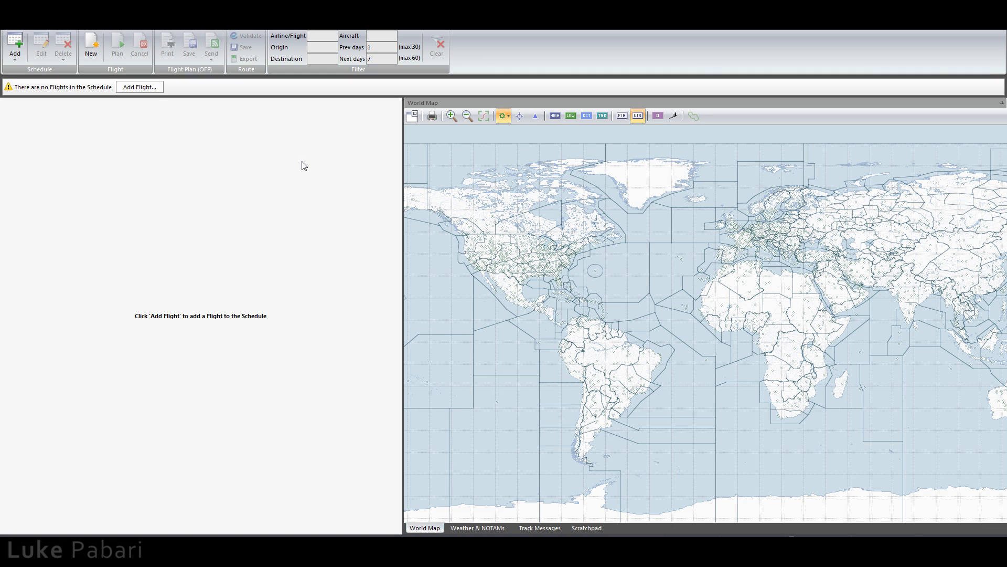
left_click(139, 86)
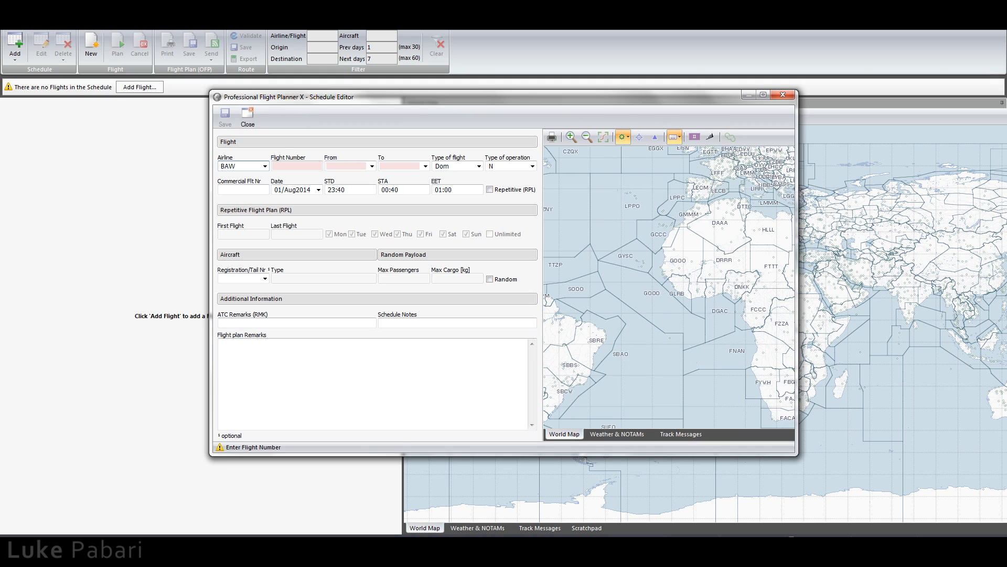
type("2")
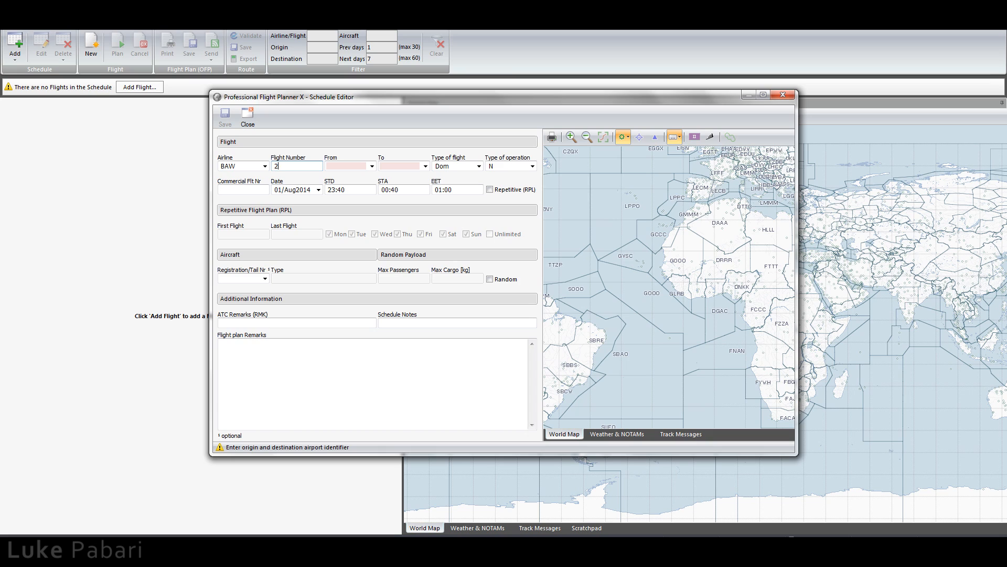
type("87")
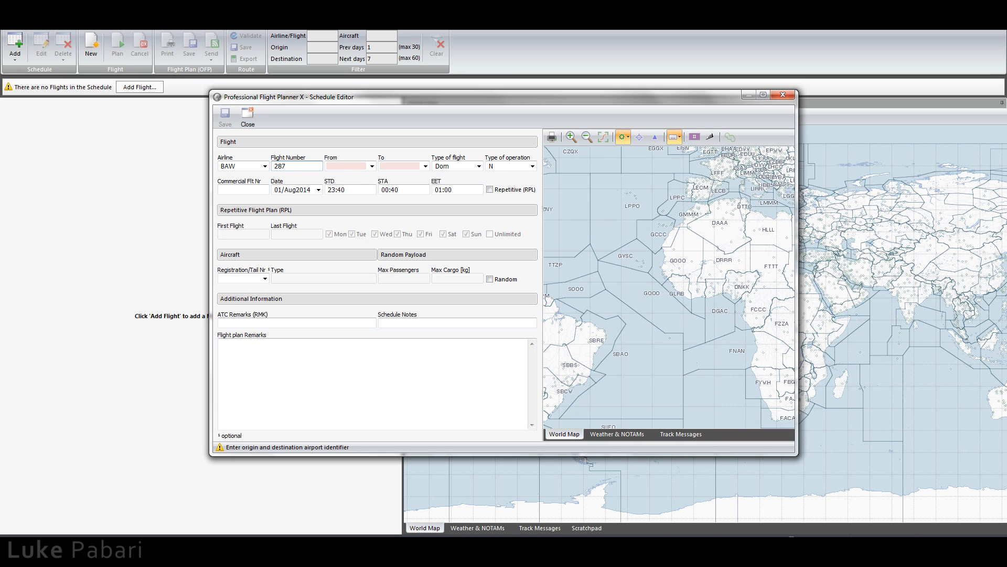
type("E")
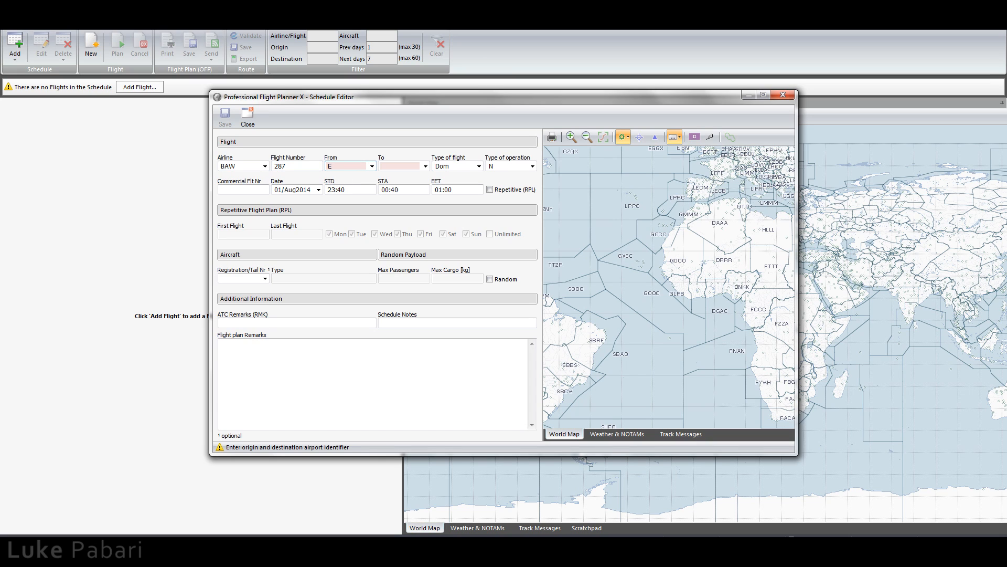
type("EGLL")
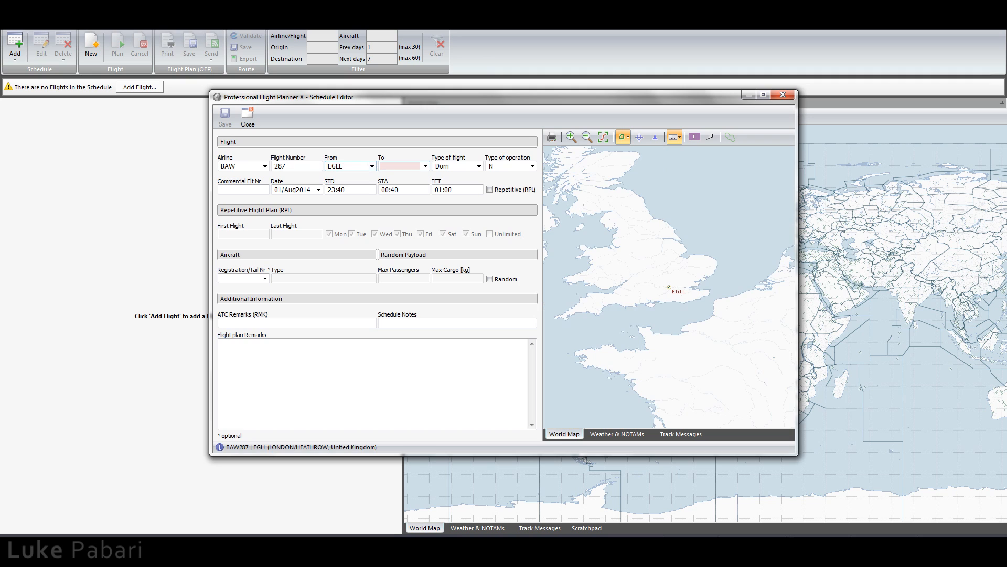
type("KSFO")
left_click(242, 190)
type("BA2")
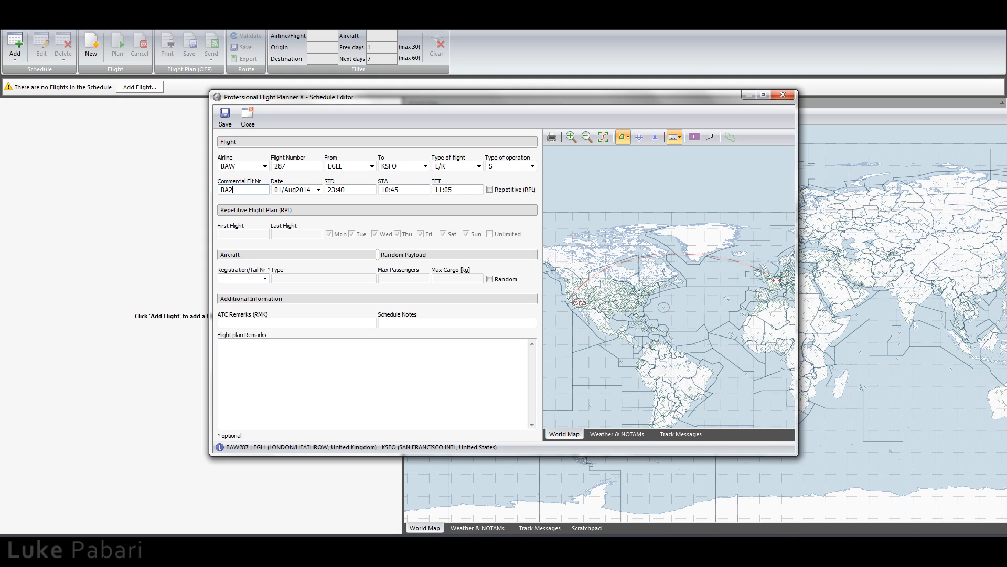
type("87")
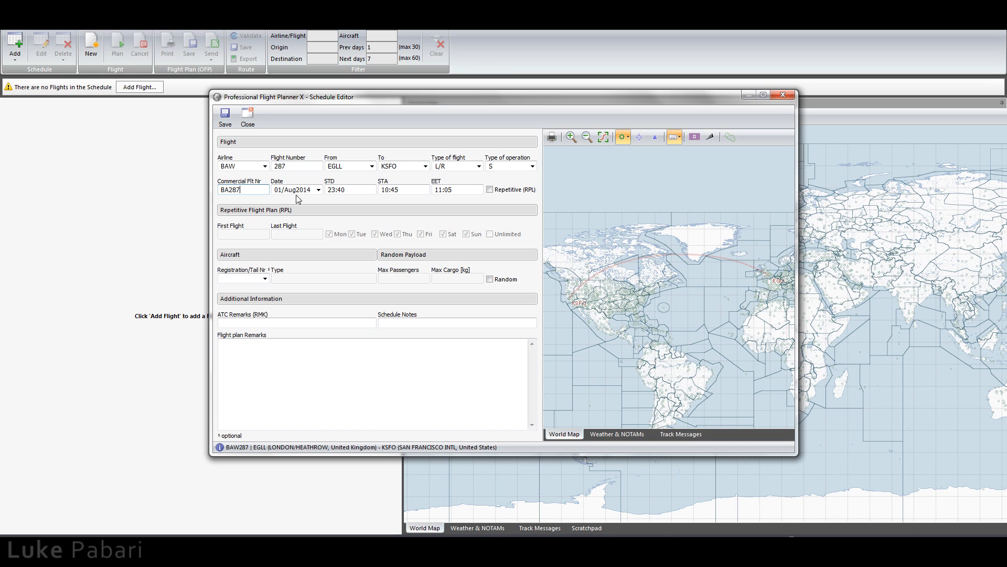
Set date 2 Aug, departure 02:00 and aircraft G-STBA, then save the flight.
left_click(317, 189)
type("0")
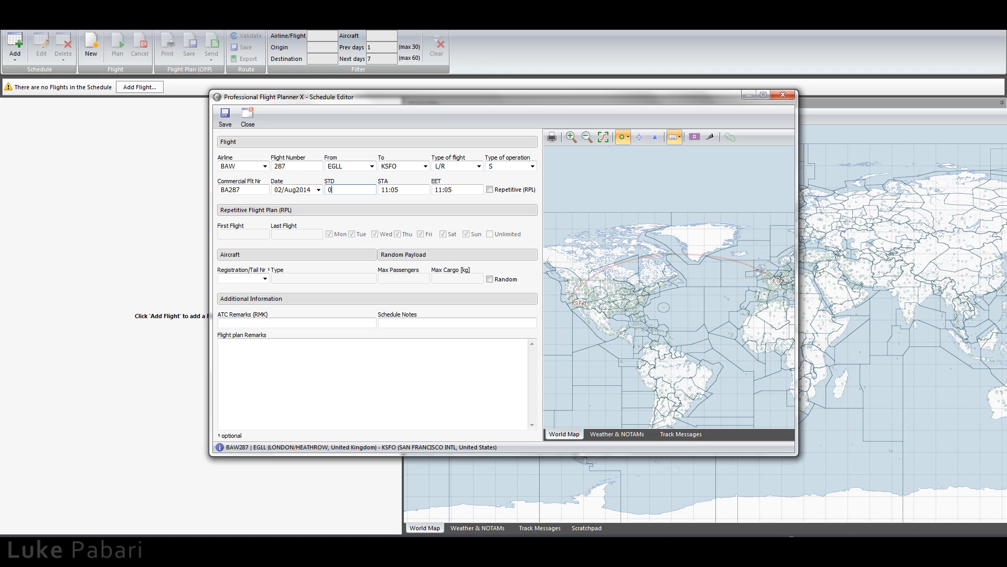
type("200")
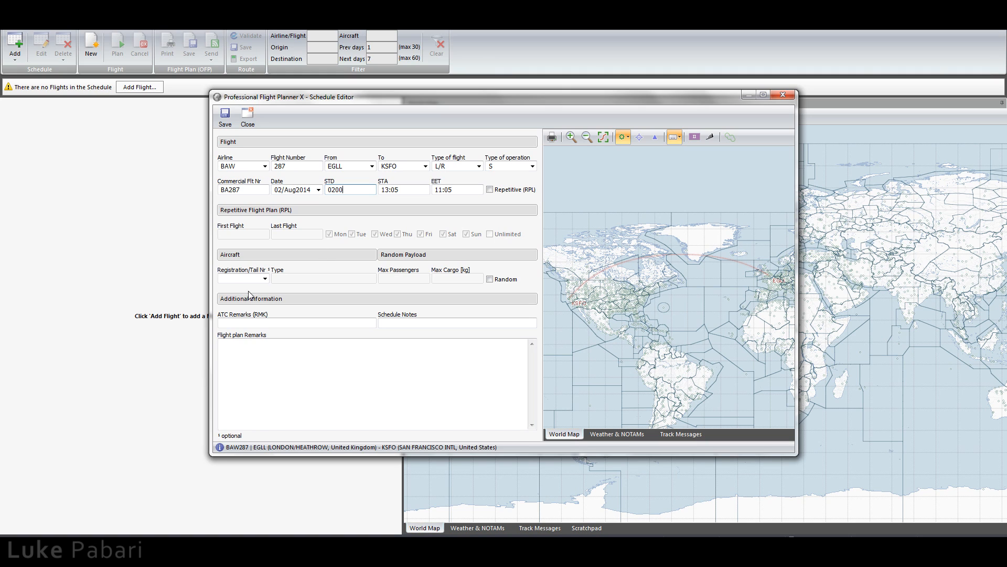
left_click(264, 278)
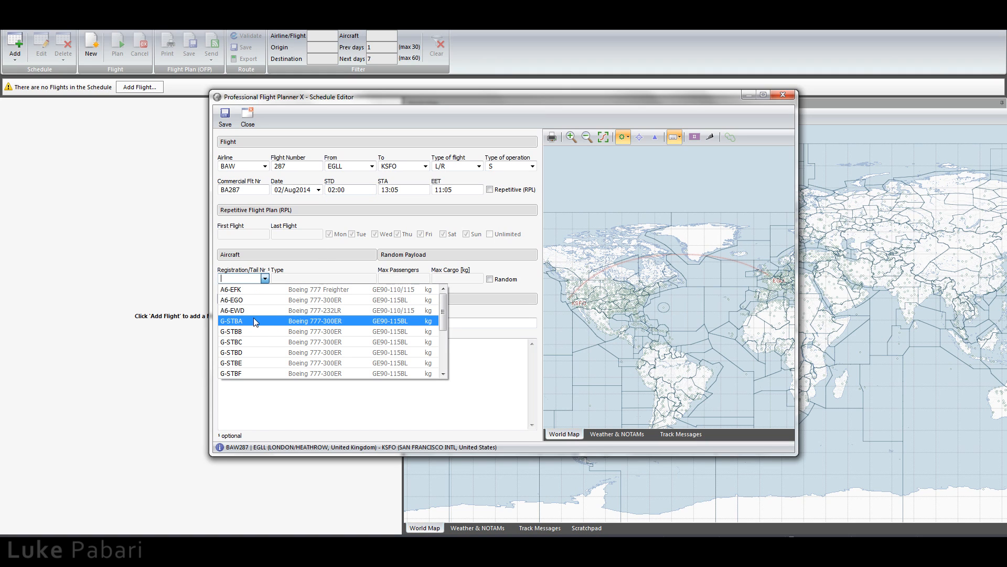
left_click(244, 320)
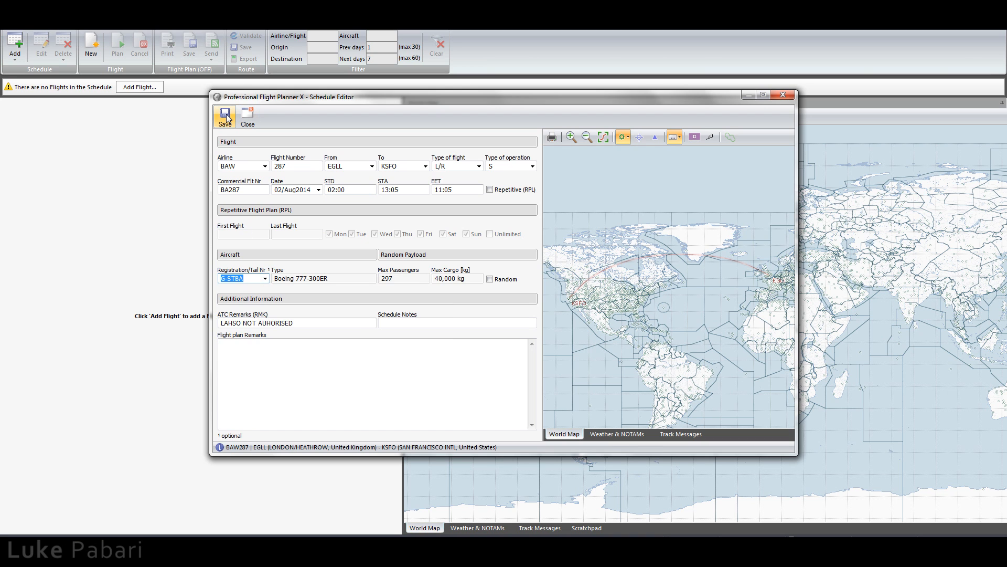
left_click(224, 115)
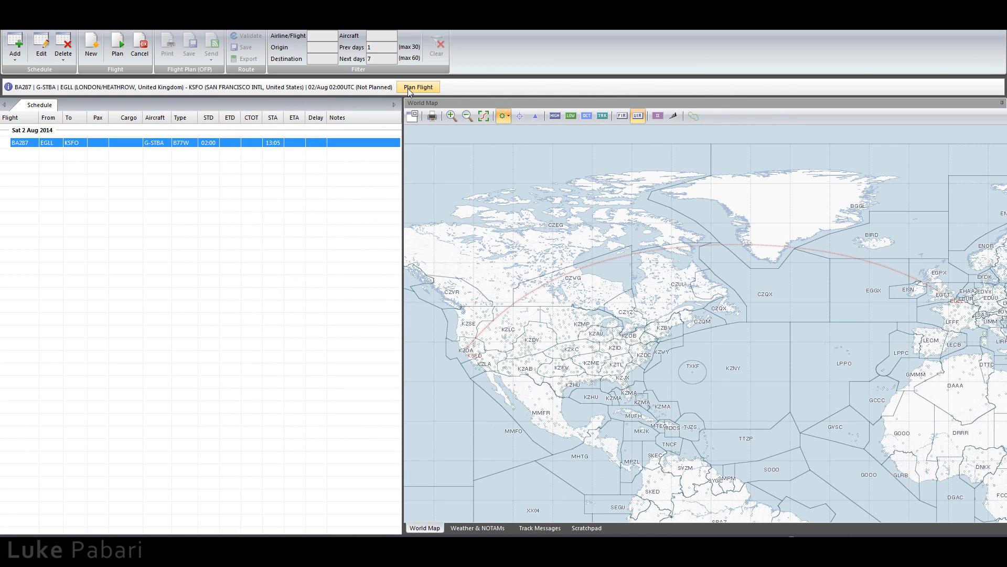
Open BA287 for planning and check the EGLL and KSFO weather reports.
left_click(417, 87)
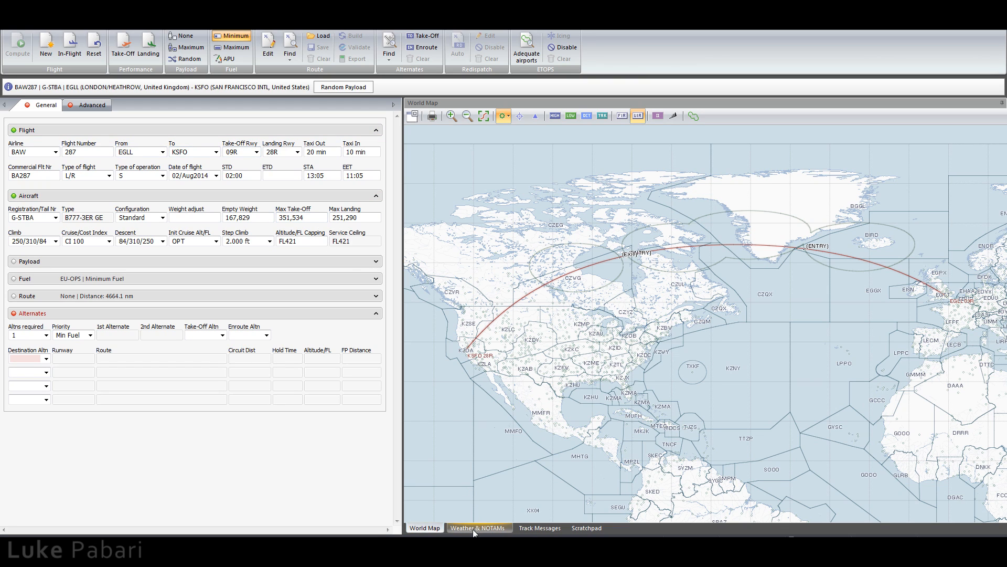
left_click(478, 527)
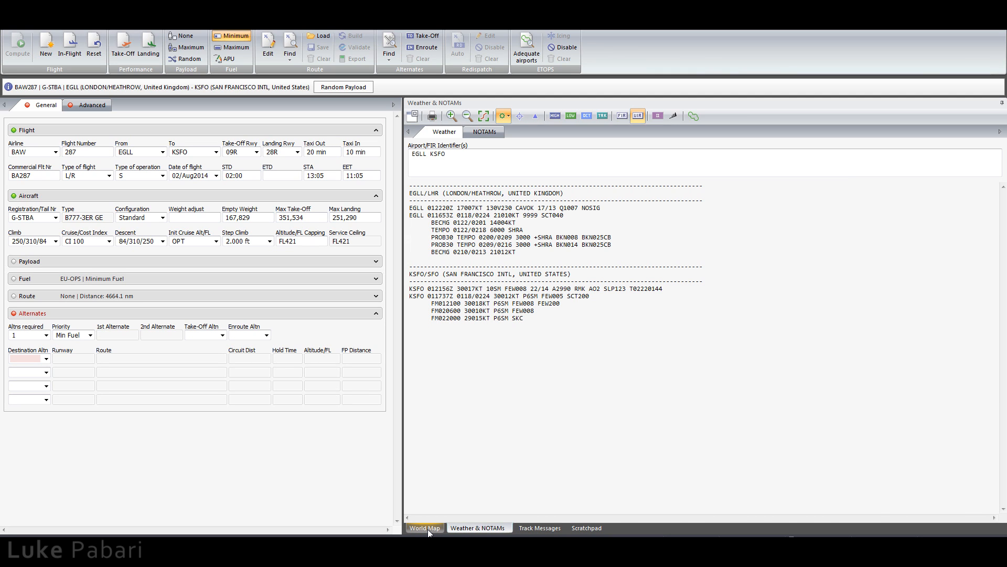
left_click(424, 528)
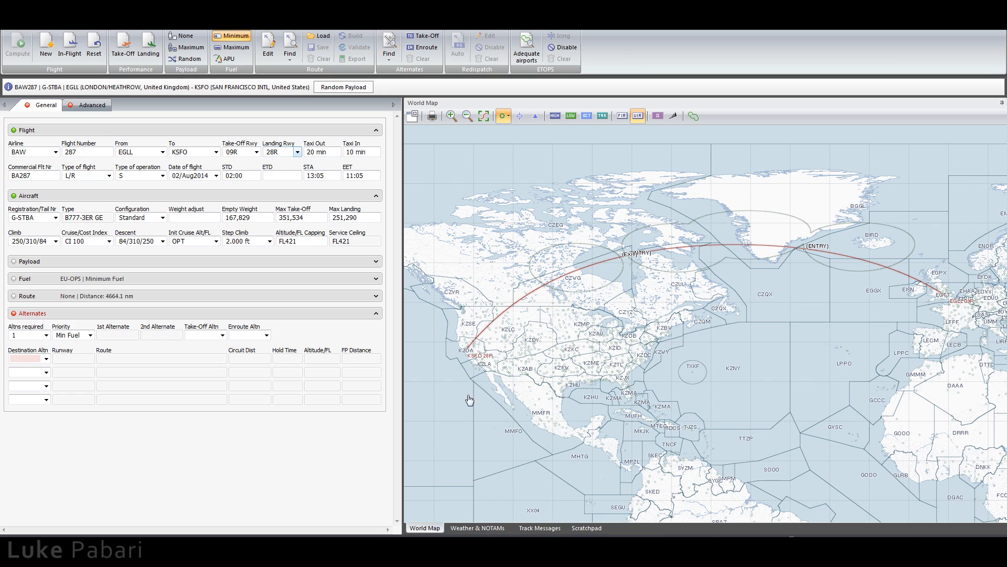
Set take-off runway 27L and landing runway 28L.
left_click(257, 153)
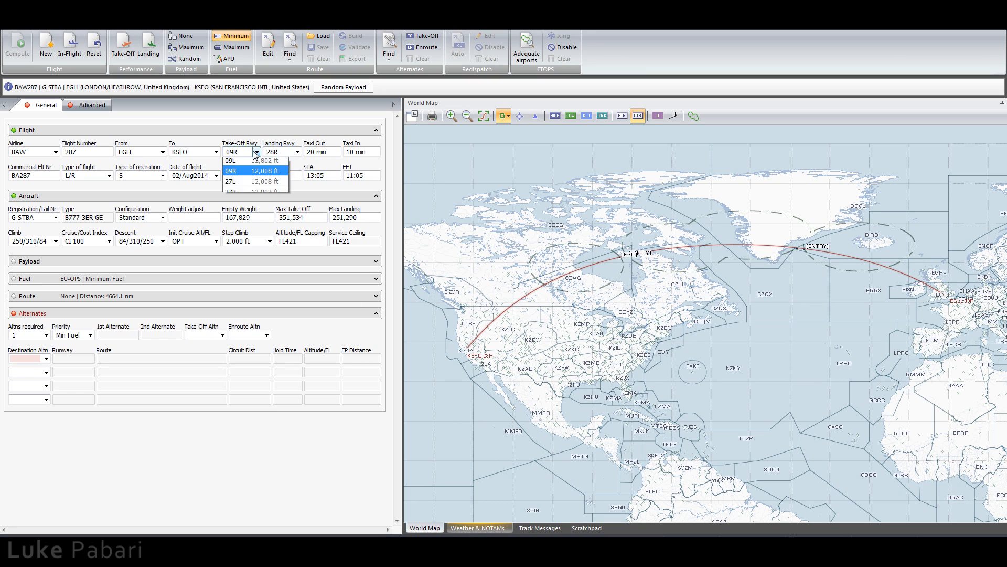
left_click(231, 181)
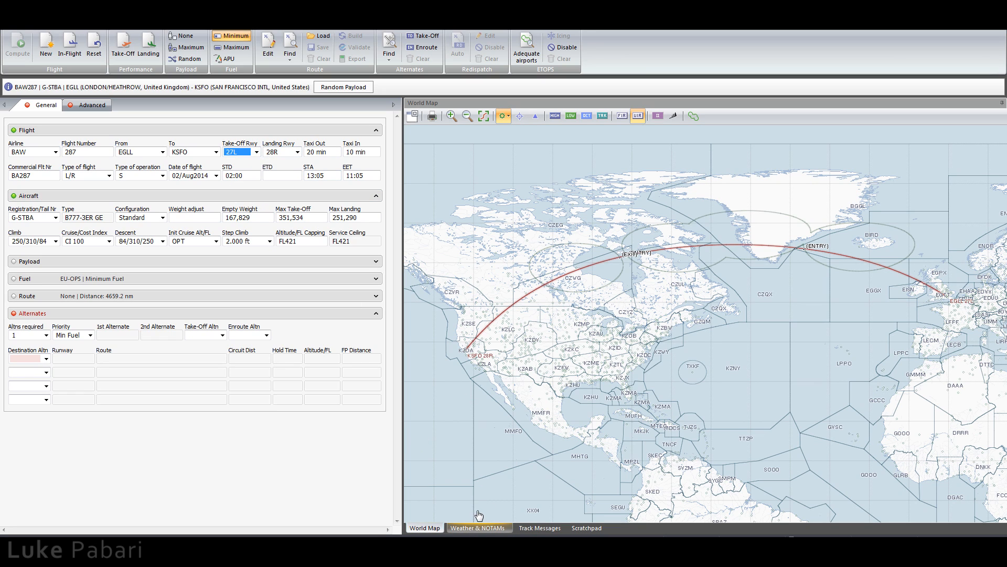
left_click(478, 527)
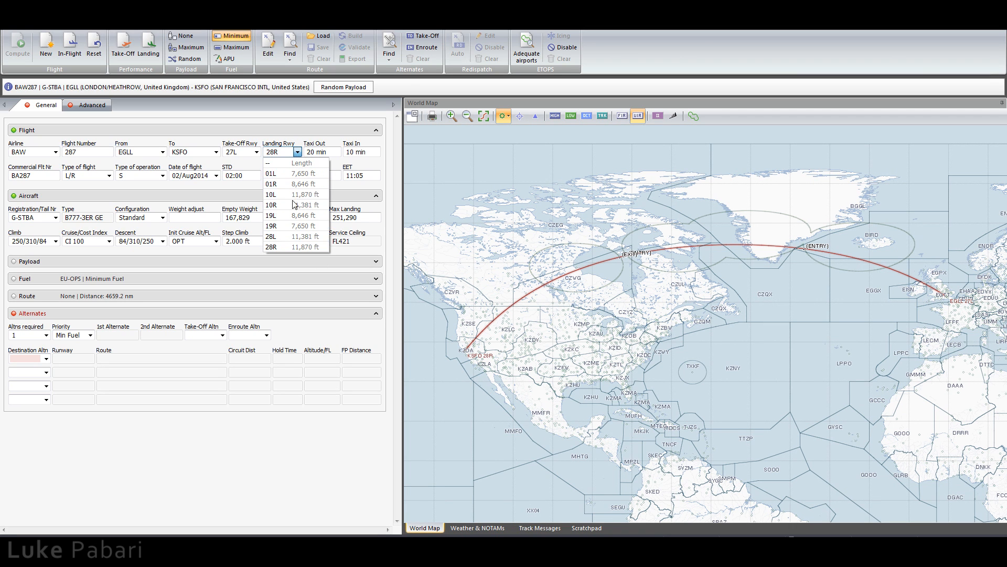
left_click(270, 235)
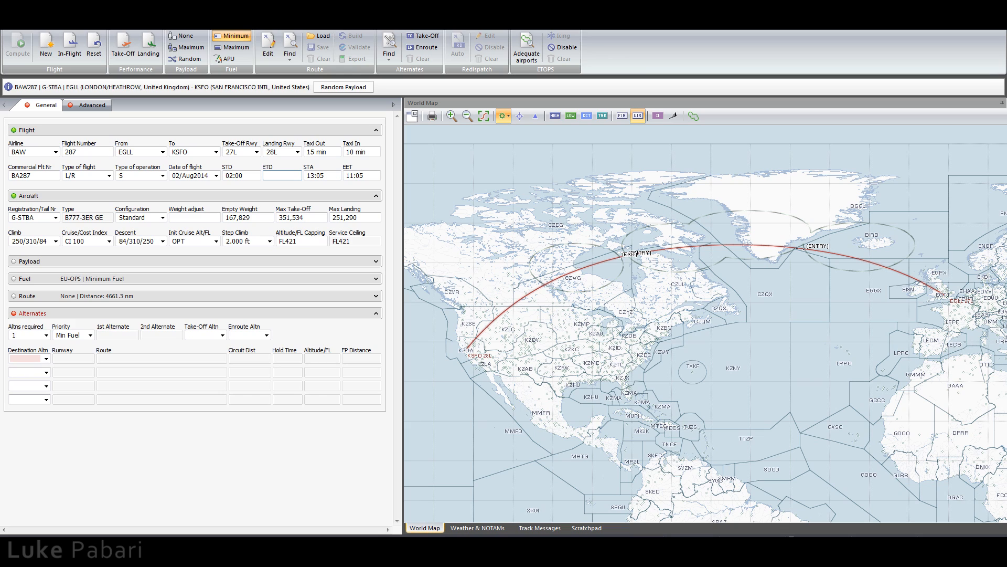
left_click(376, 130)
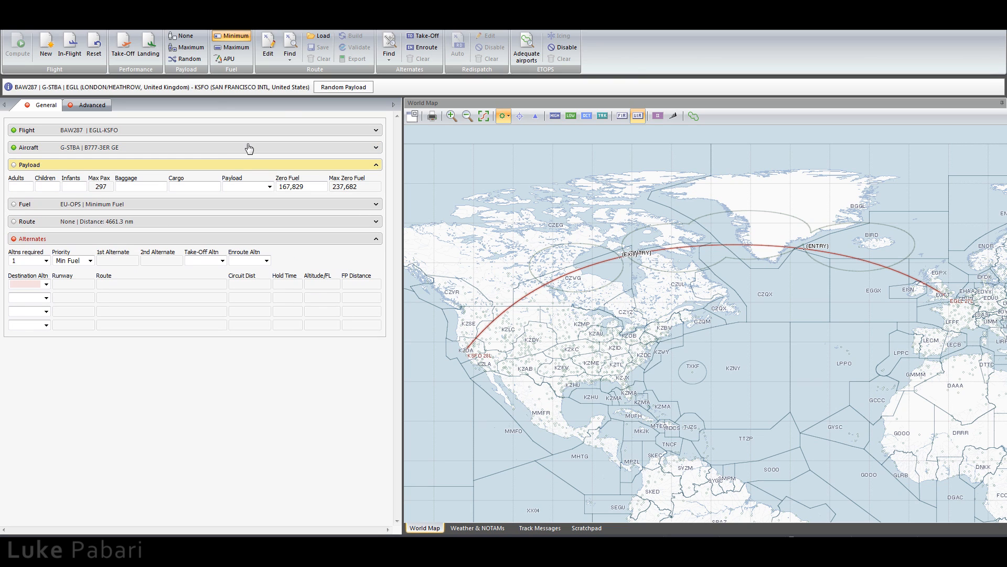
Generate random payloads until it shows 272+2 passengers and 57,730 kg.
left_click(343, 87)
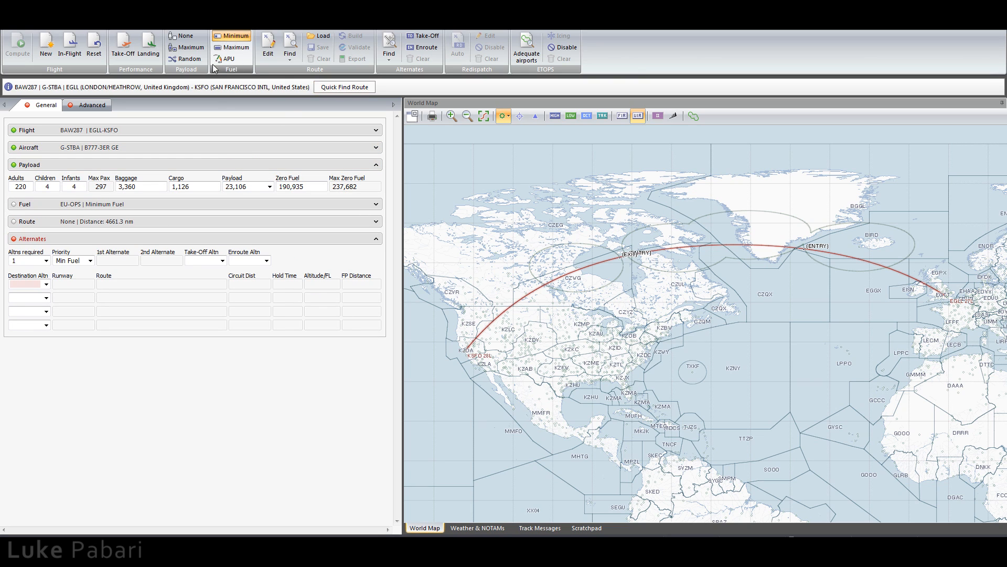
left_click(188, 58)
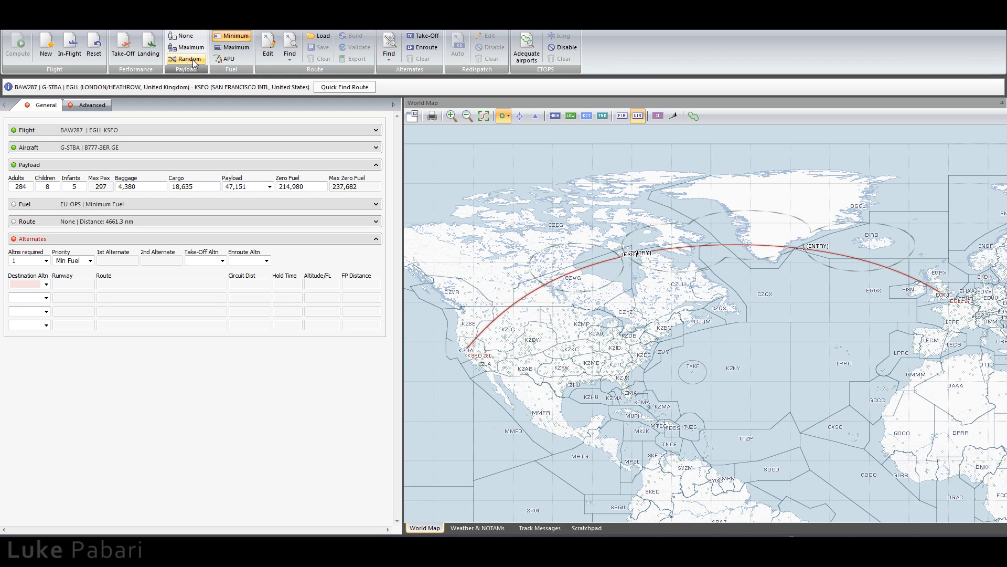
left_click(189, 58)
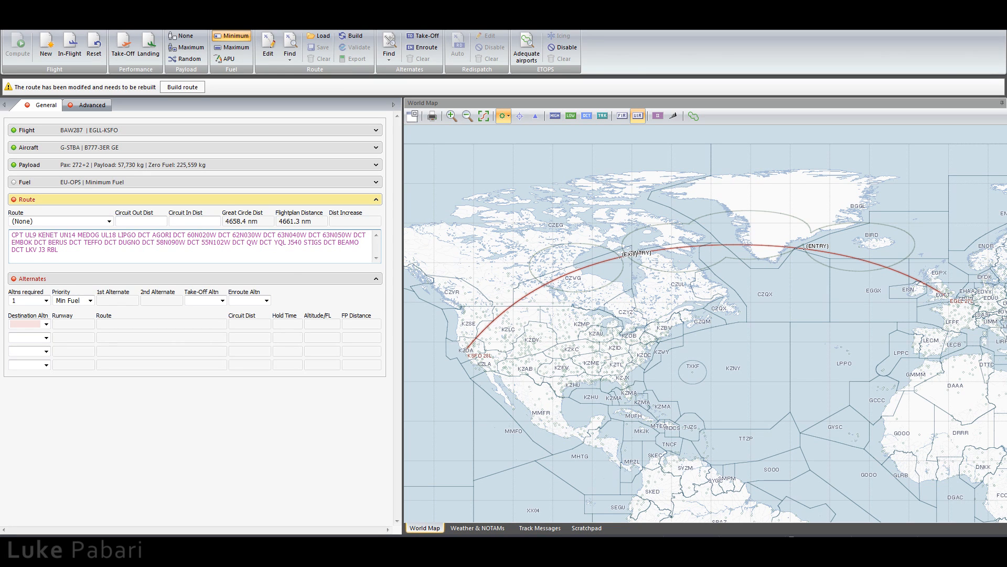
mouse_move(182, 87)
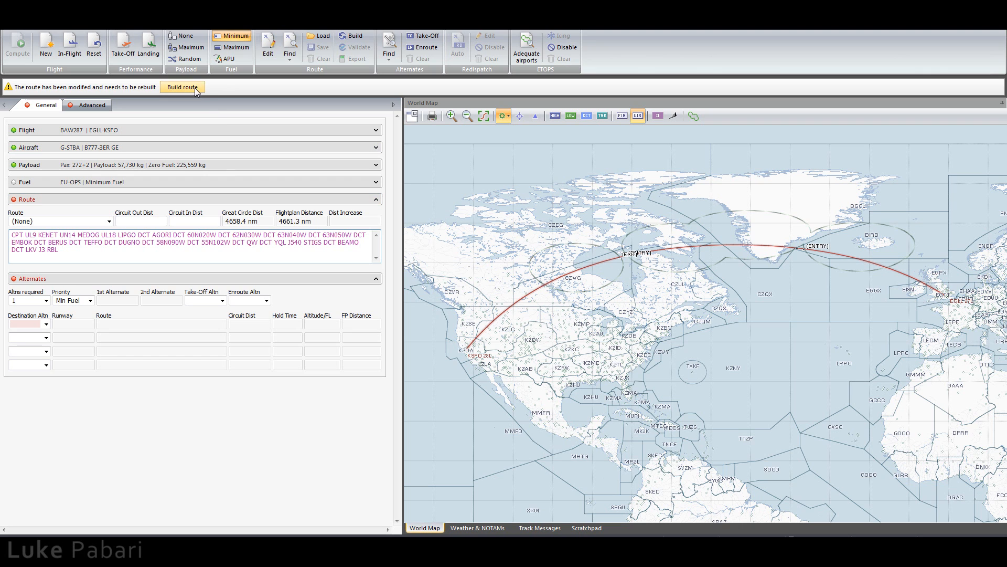
Rebuild the route and choose the CPT3G departure in the Route Editor.
left_click(182, 87)
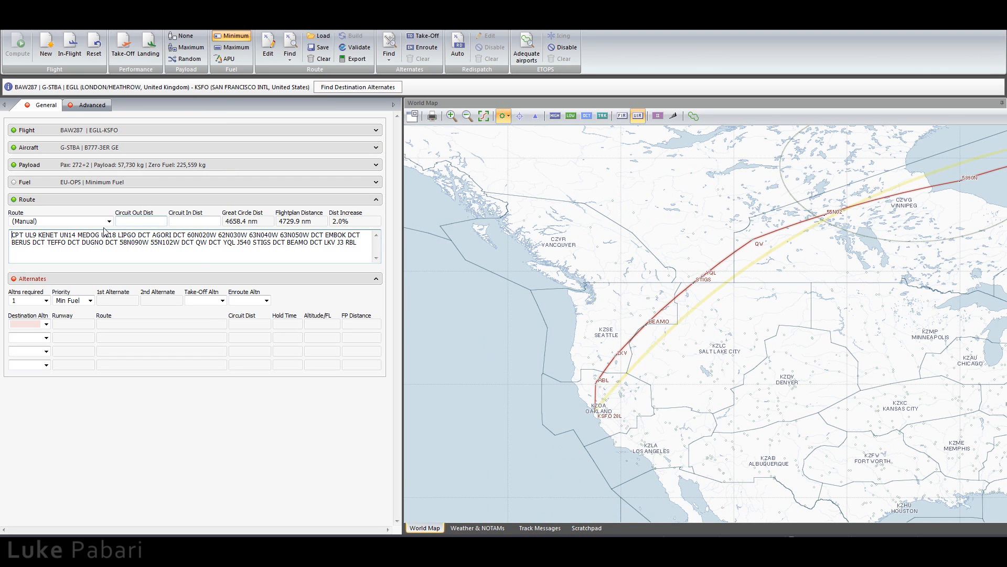
left_click(58, 221)
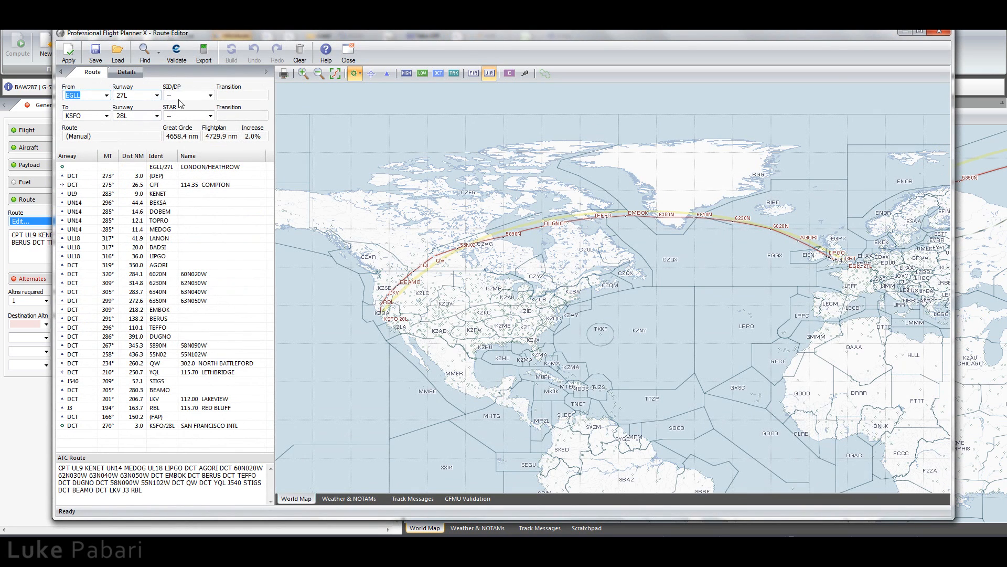
left_click(209, 95)
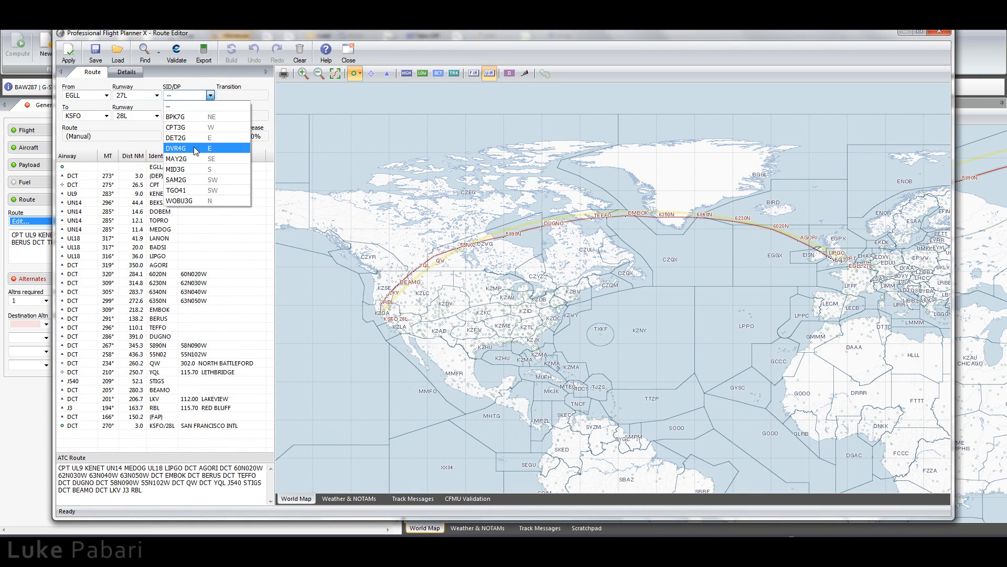
left_click(175, 127)
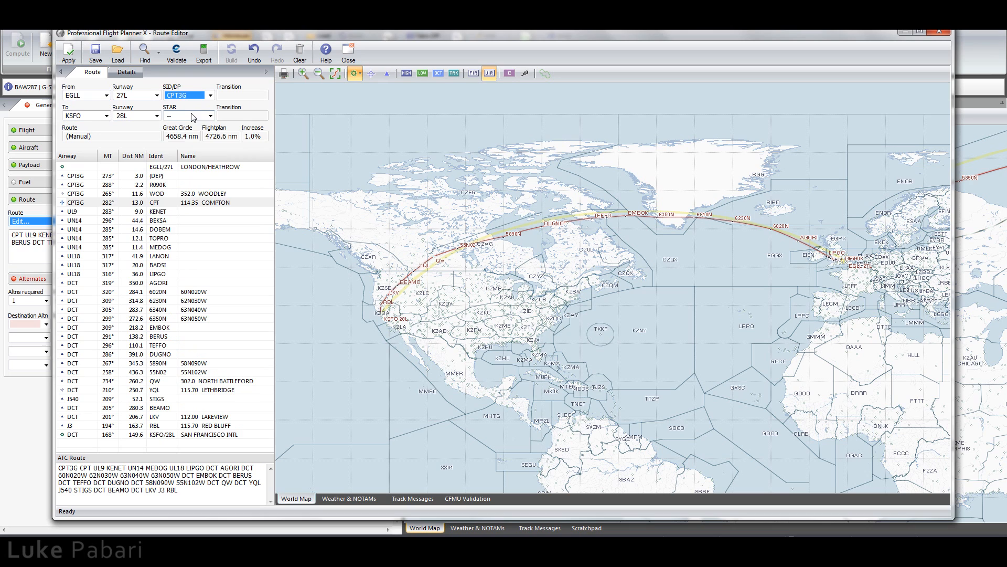
left_click(209, 116)
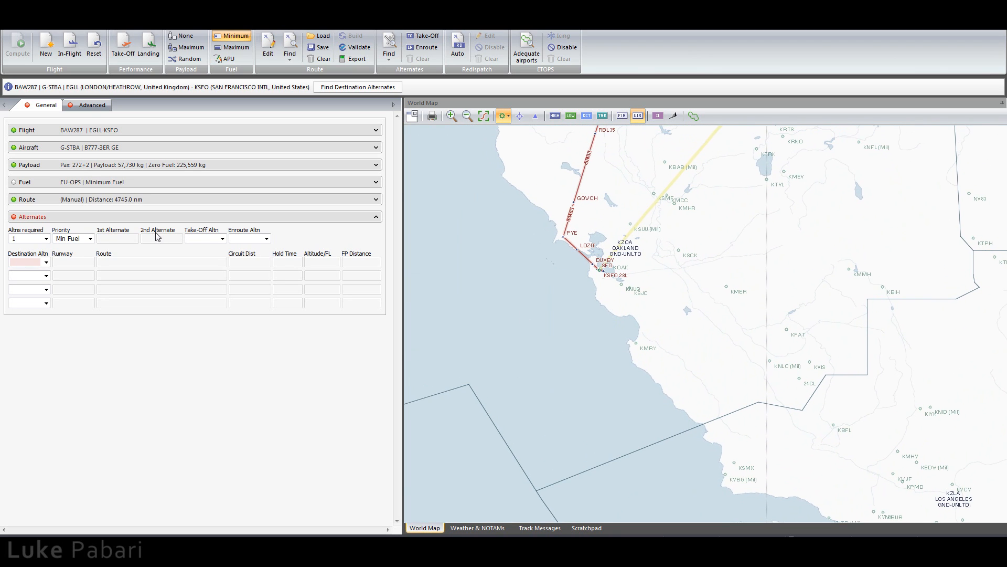
Add KOAK runway 30 and KLAX runway 25R as alternates, first alternate Auto.
type("KOAK")
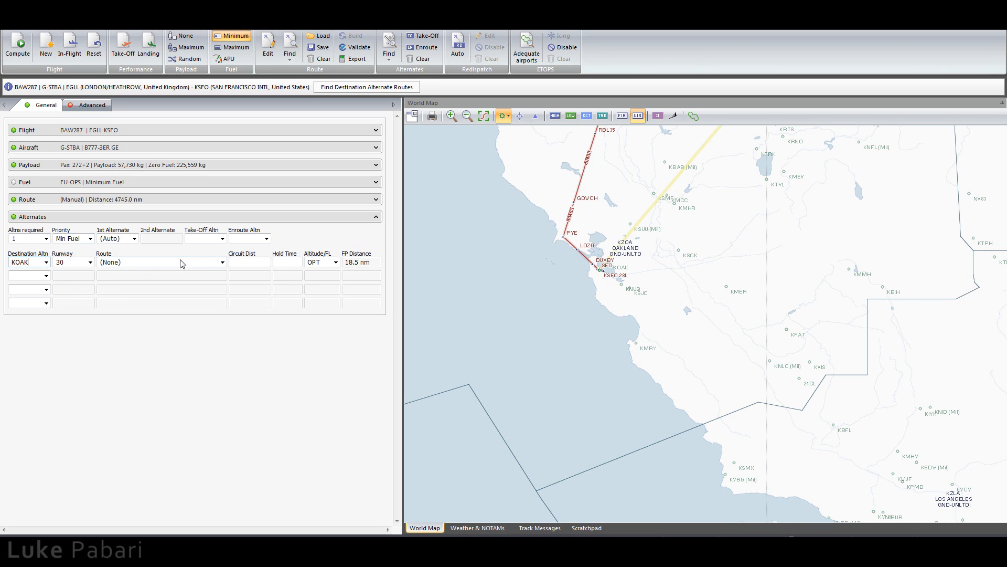
left_click(161, 262)
type("KLAX")
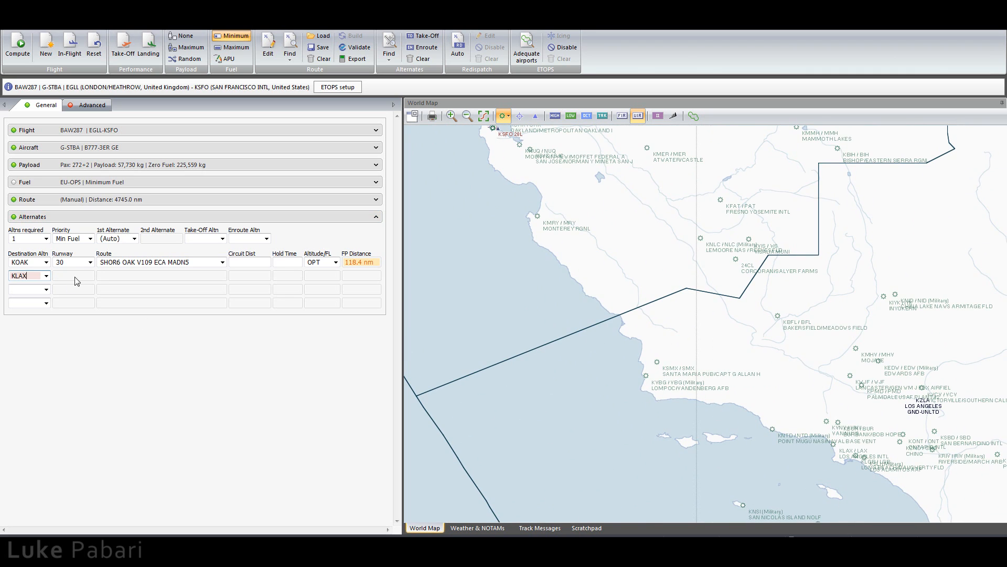
left_click(222, 275)
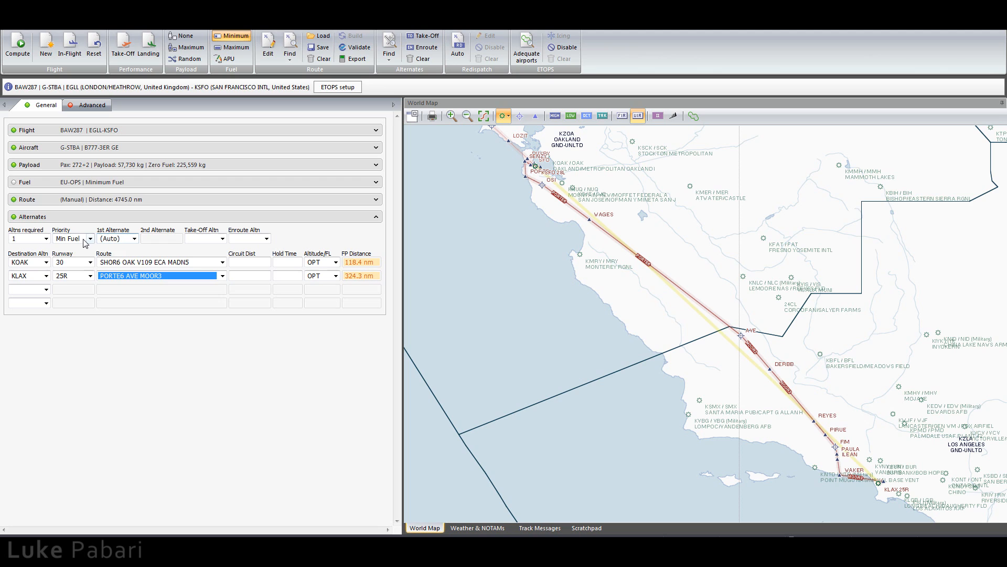
left_click(134, 238)
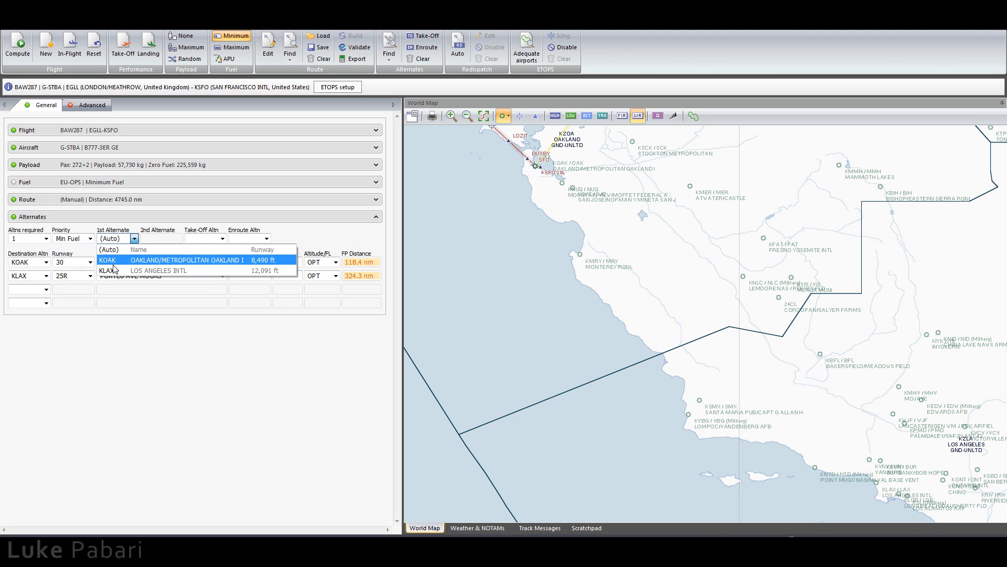
left_click(109, 250)
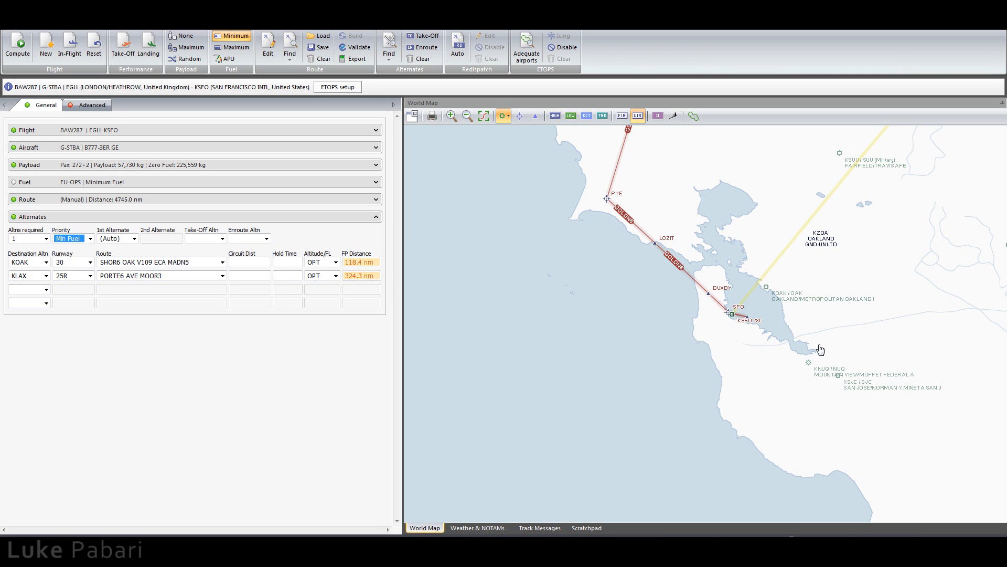
left_click(91, 105)
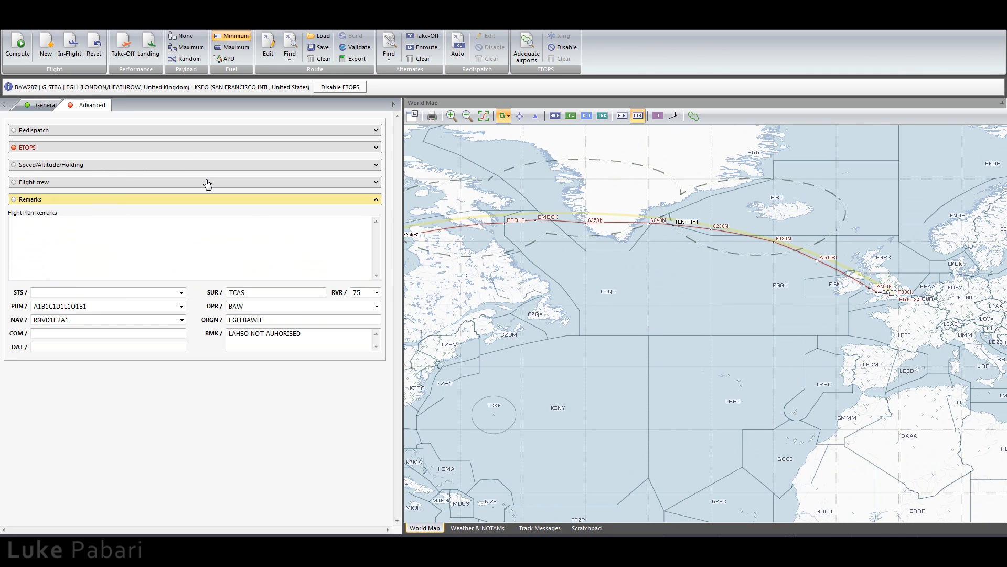
Clear the adequate airports list and re-enter EGLL, EINN and BIKF.
left_click(192, 147)
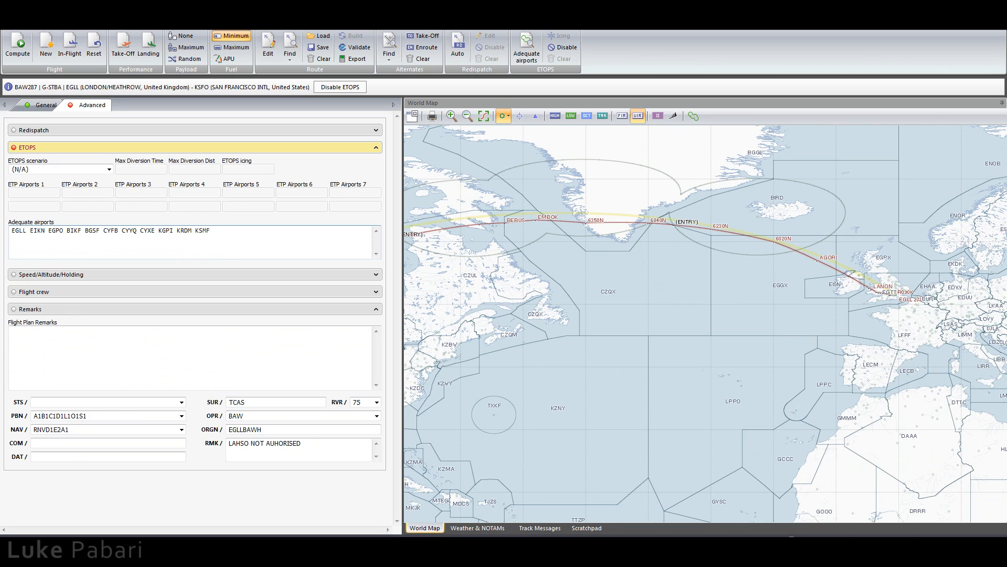
left_click(692, 116)
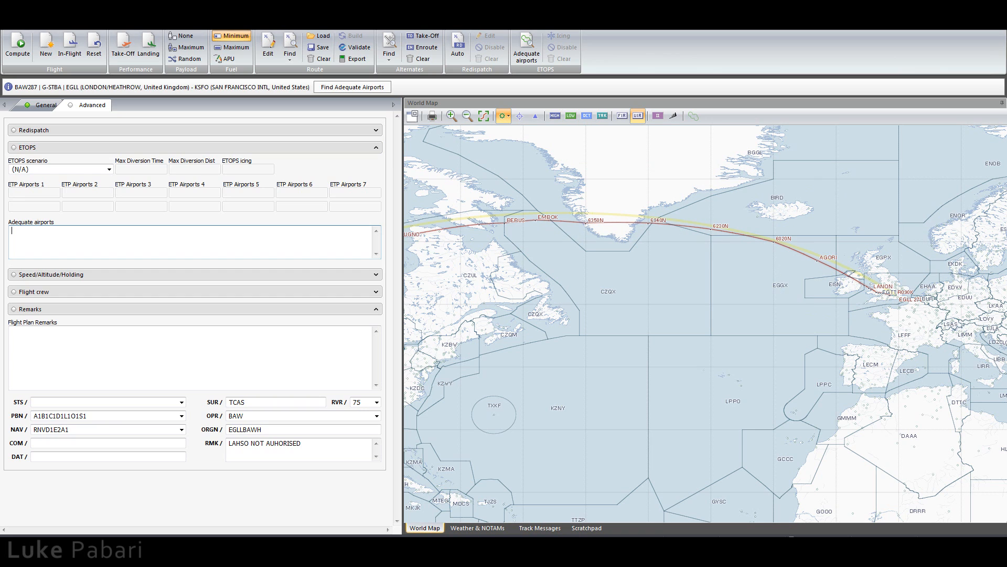
mouse_move(433, 326)
type("E")
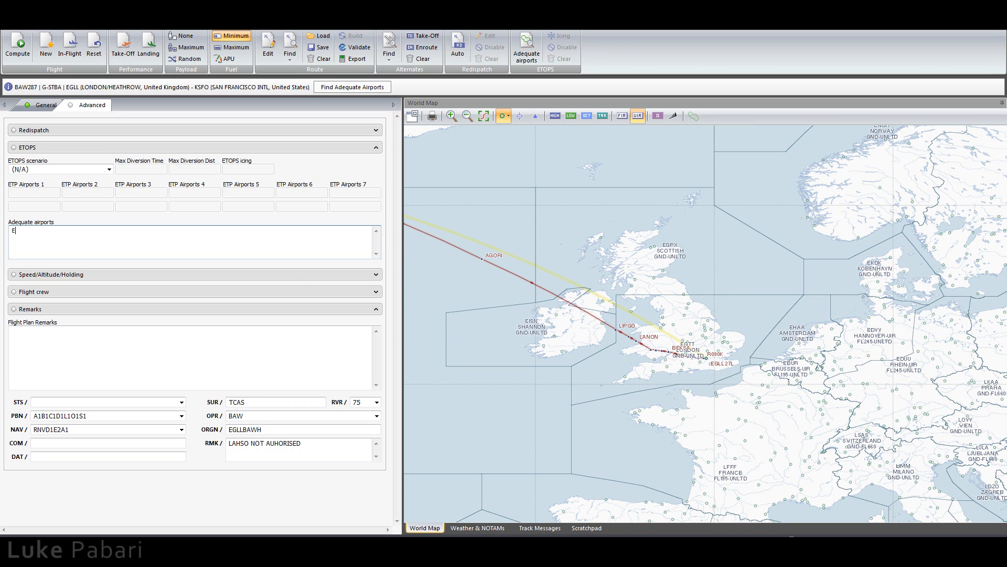
type("GLL")
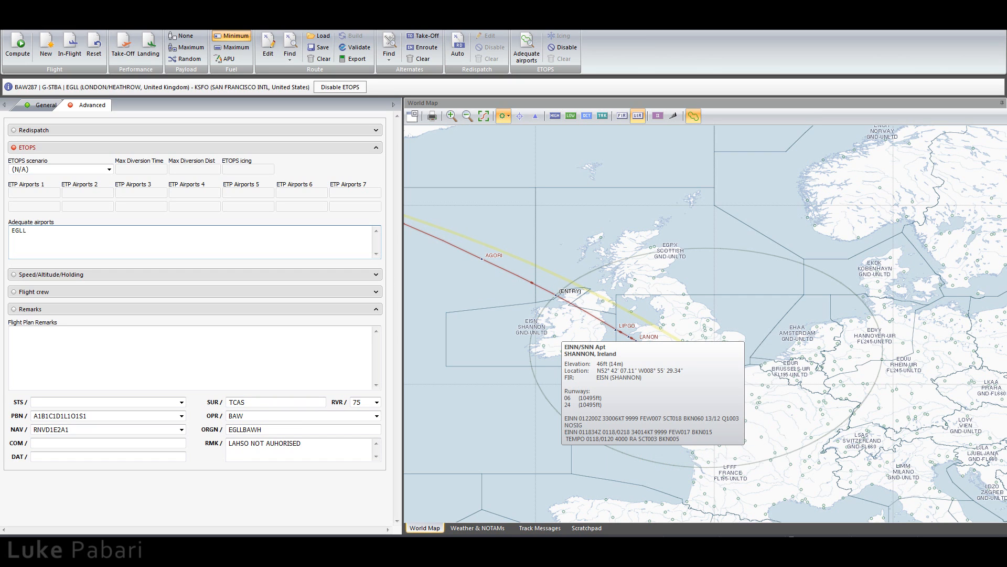
type("E")
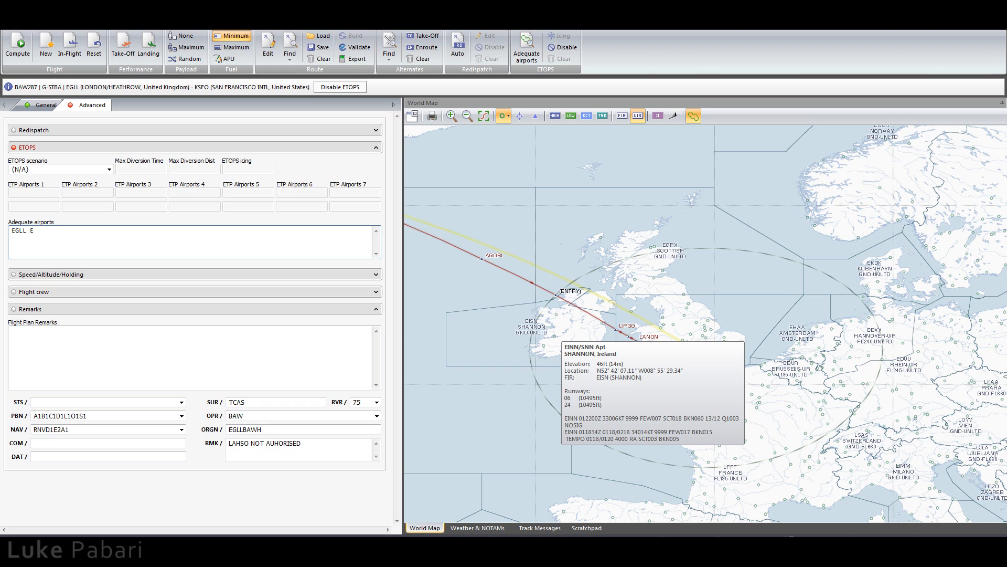
type("EINN")
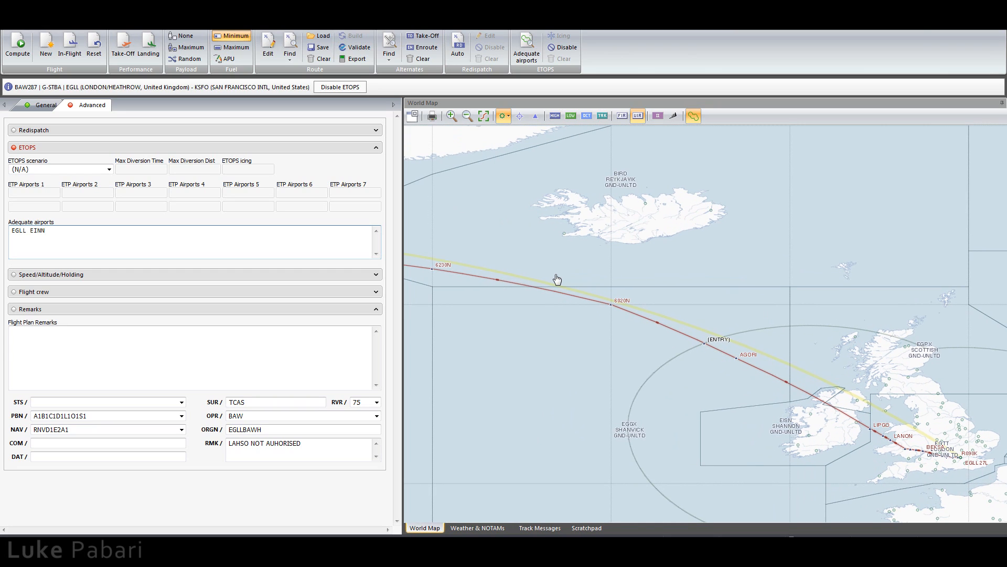
mouse_move(557, 280)
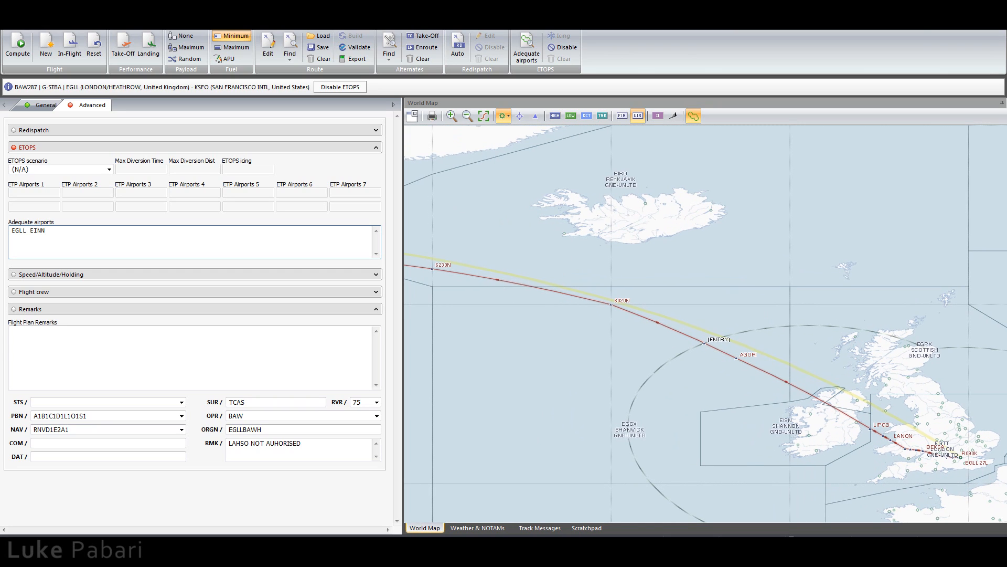
left_click(564, 244)
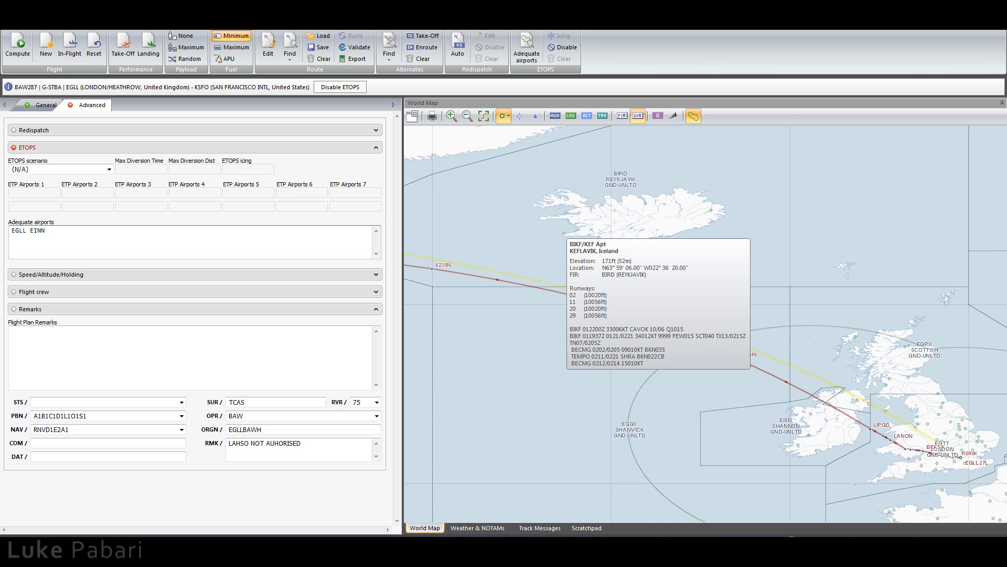
left_click(48, 230)
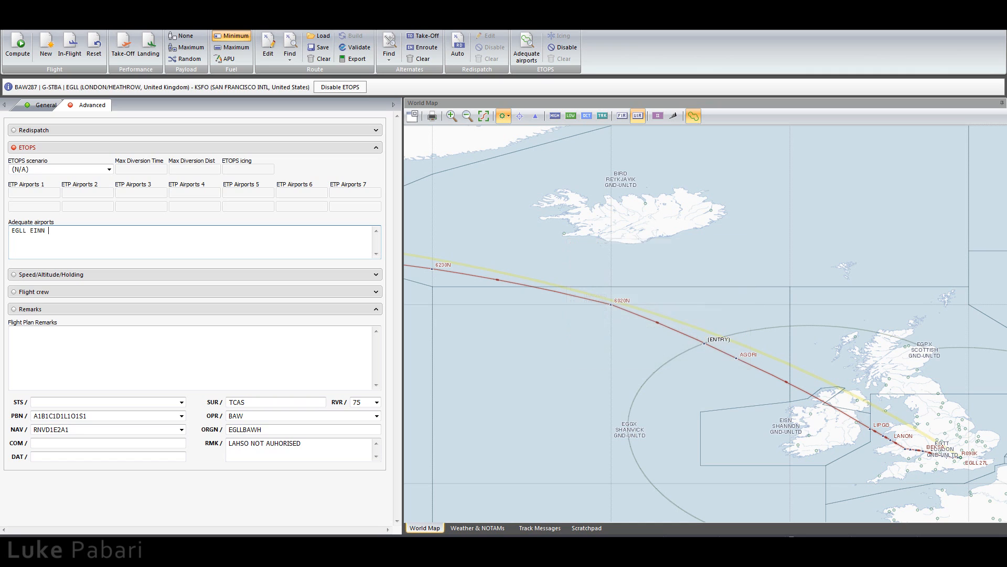
type("BIKF")
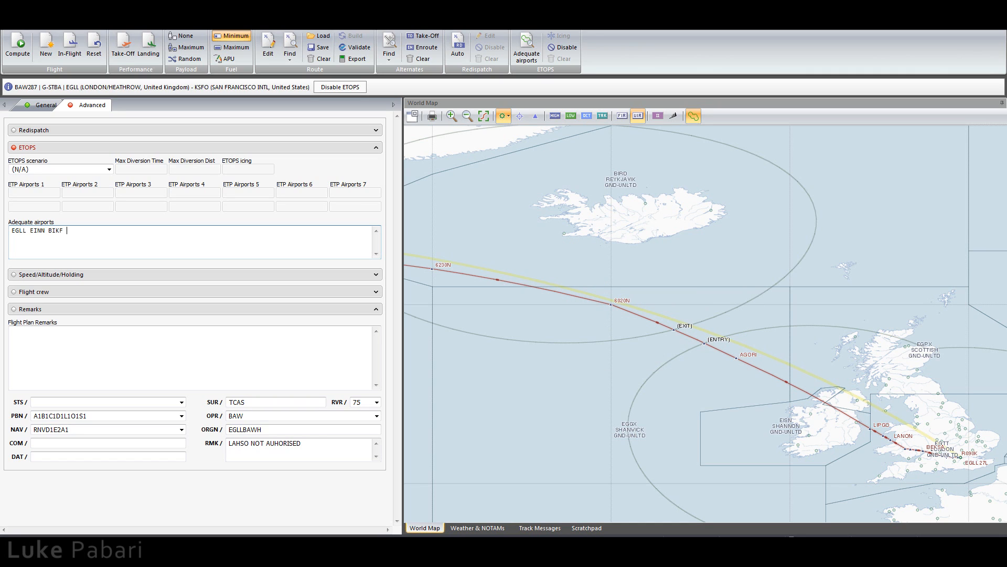
mouse_move(708, 346)
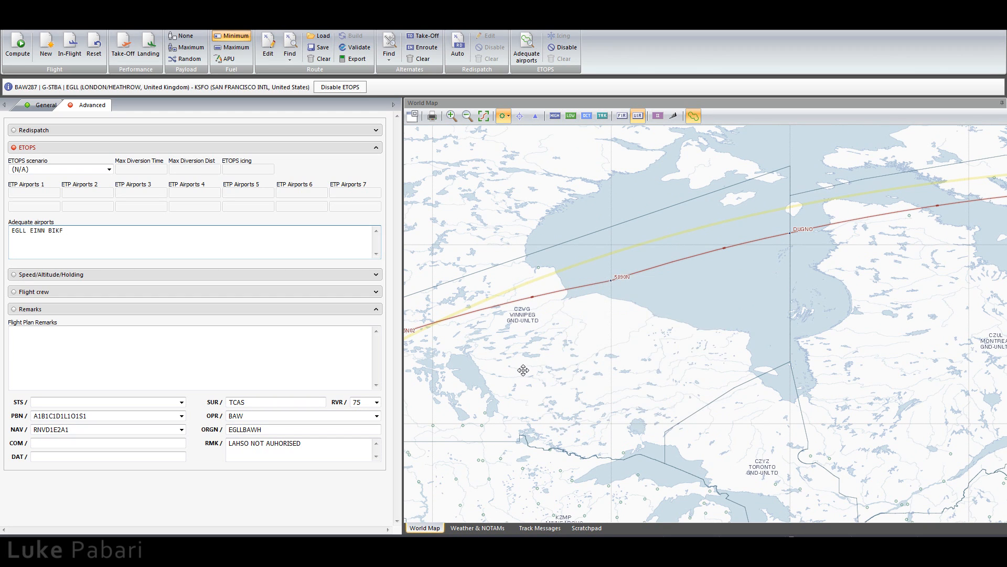
Append CYWG, CYEG, CYYC, KSEA and KSFO to the adequate airports.
left_click(522, 312)
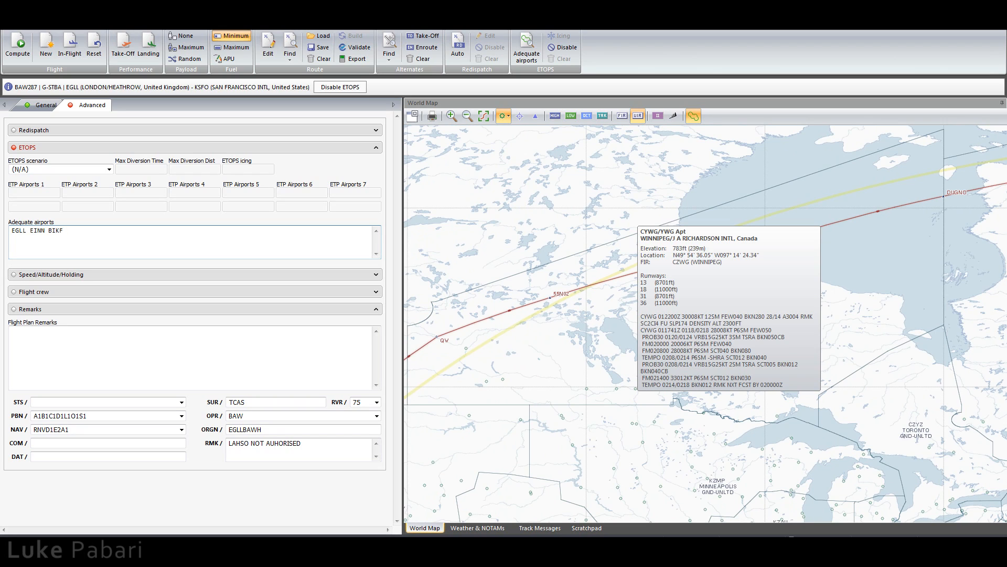
left_click(61, 230)
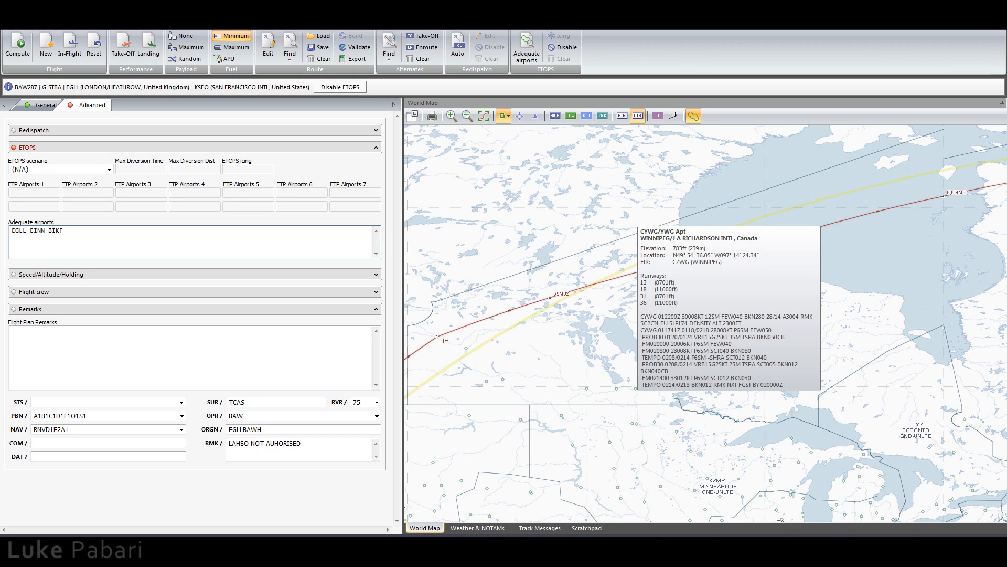
mouse_move(611, 379)
type(" C")
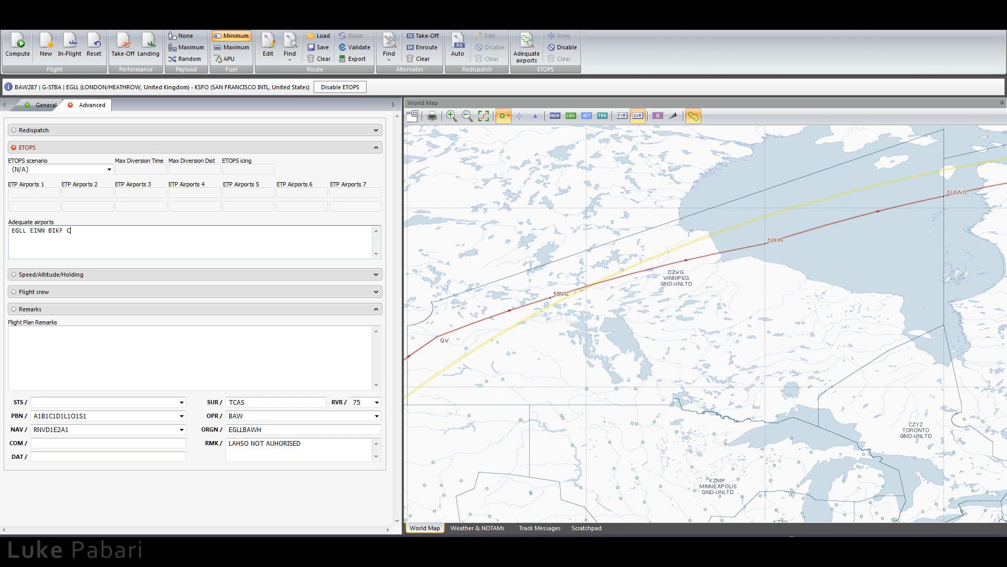
type("YWG C")
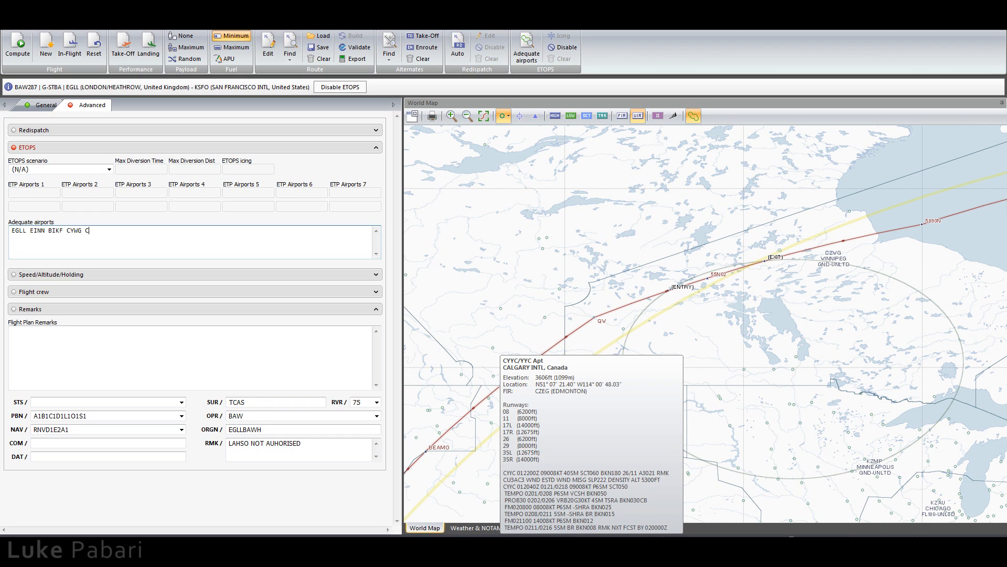
type("YYC")
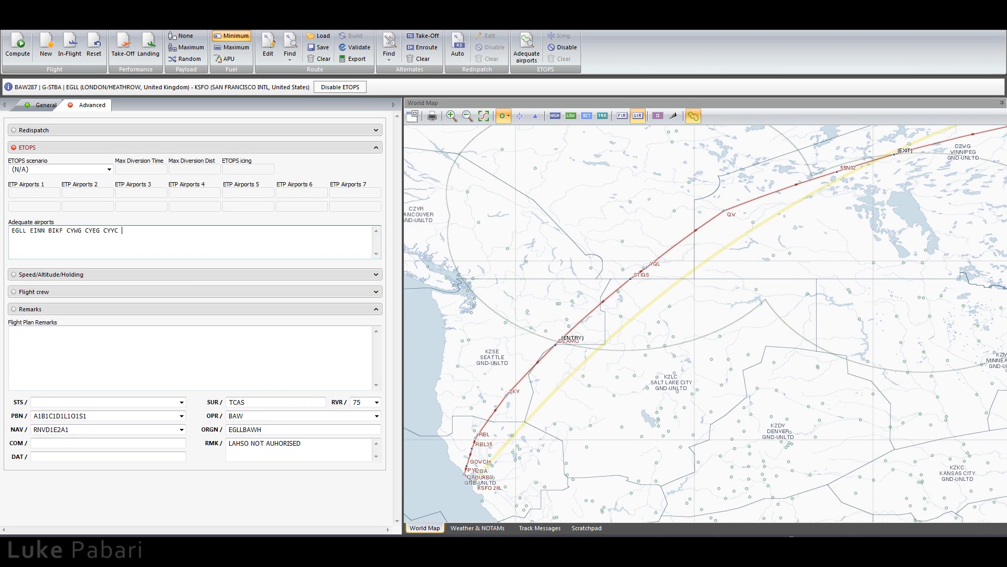
type("KSEA")
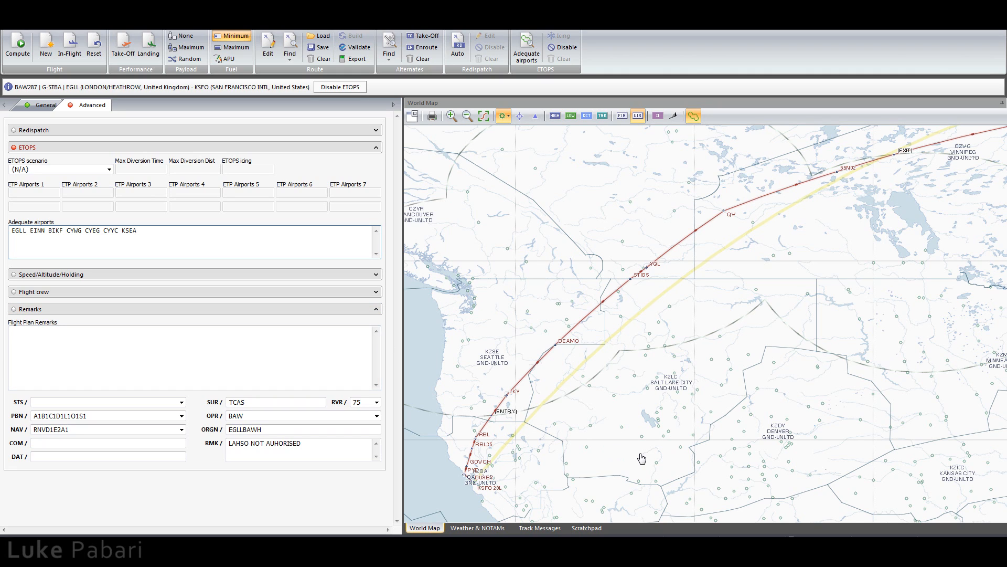
type("K")
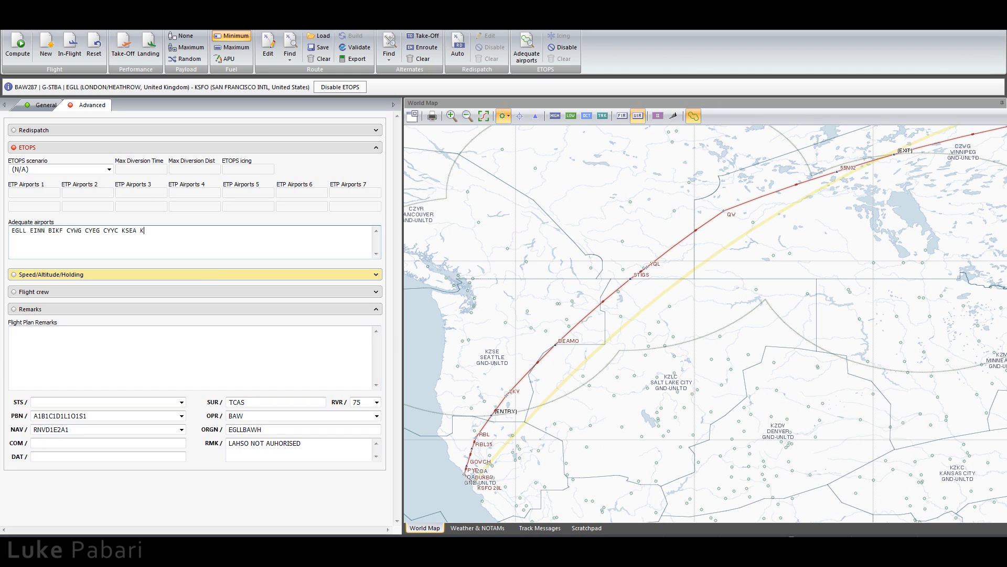
type("SFO")
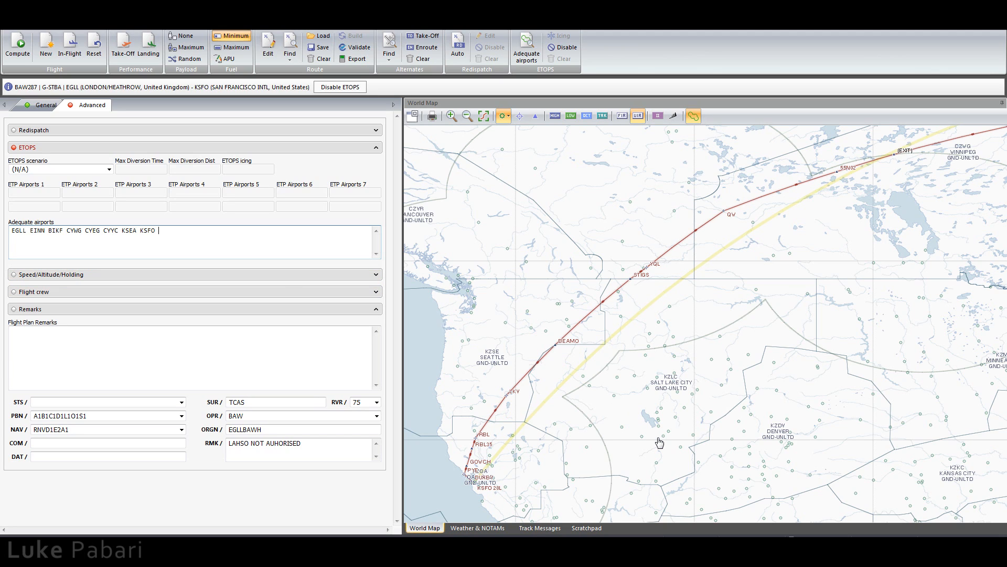
mouse_move(714, 379)
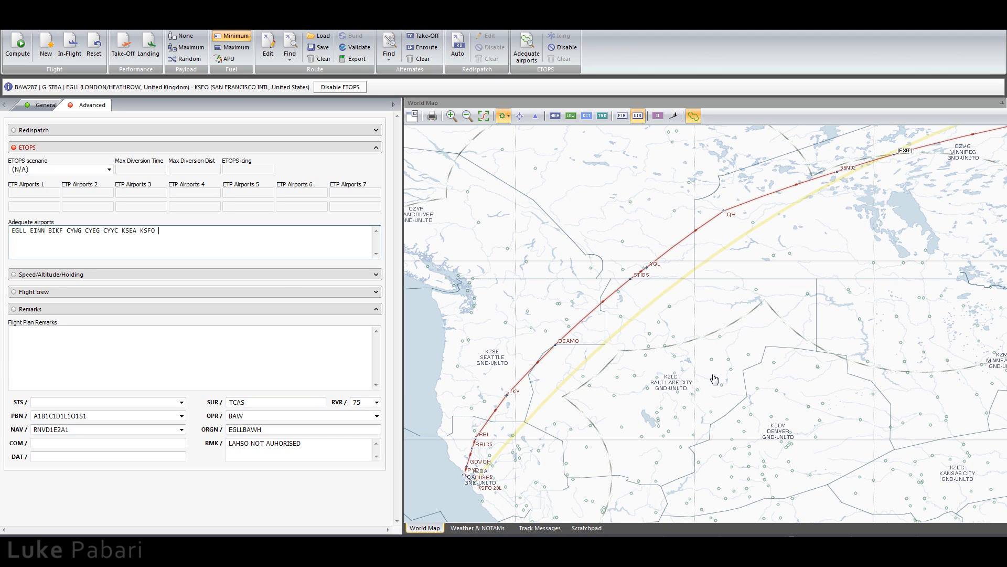
mouse_move(719, 374)
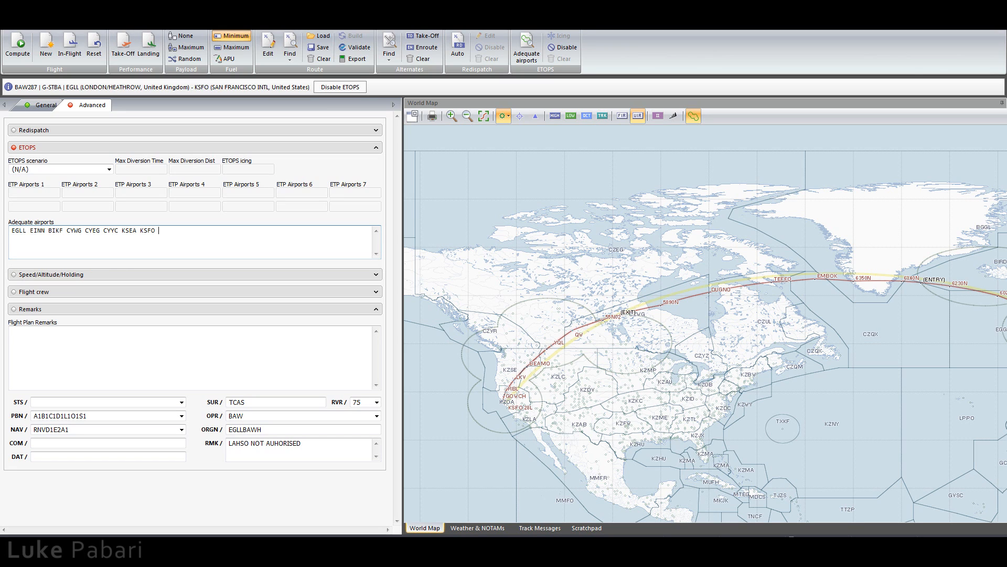
mouse_move(533, 394)
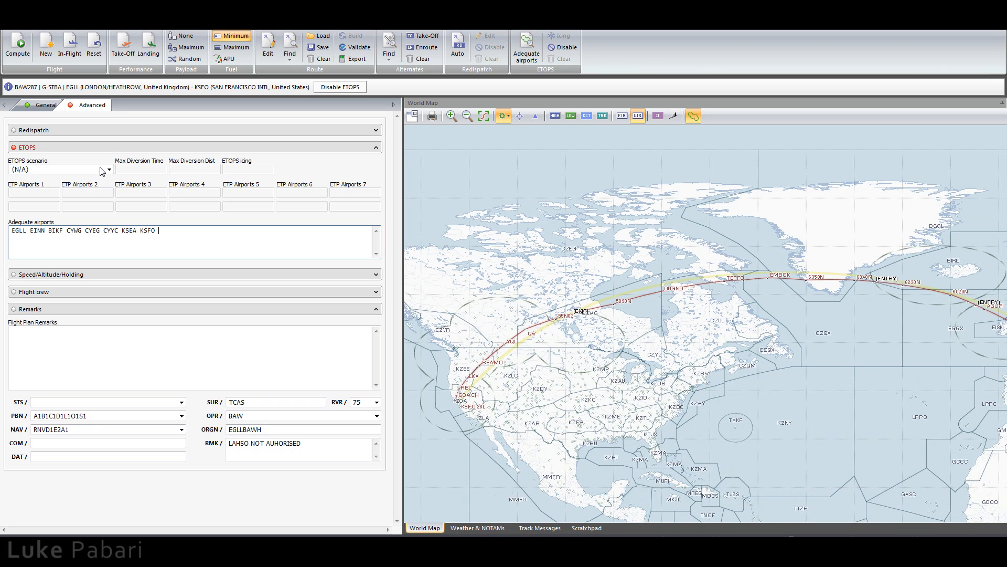
Select the ETOPS 207 scenario and enter BIKF and CYWG as ETP airports.
left_click(109, 169)
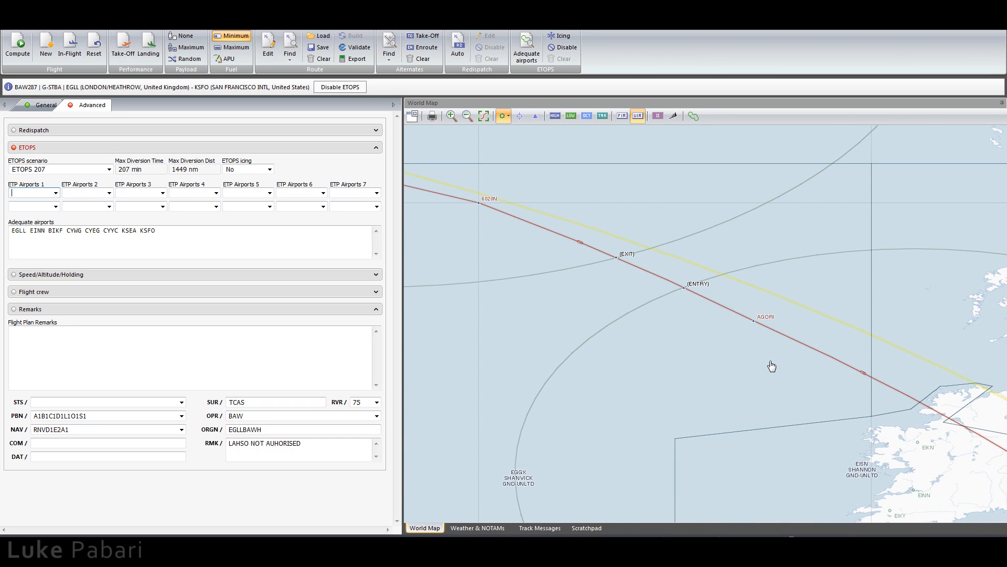
mouse_move(603, 393)
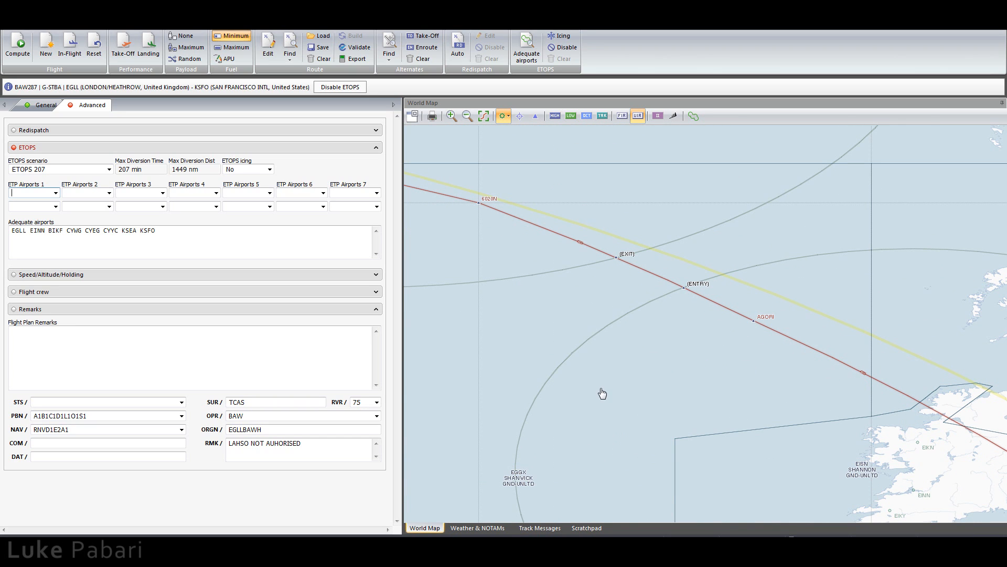
mouse_move(794, 212)
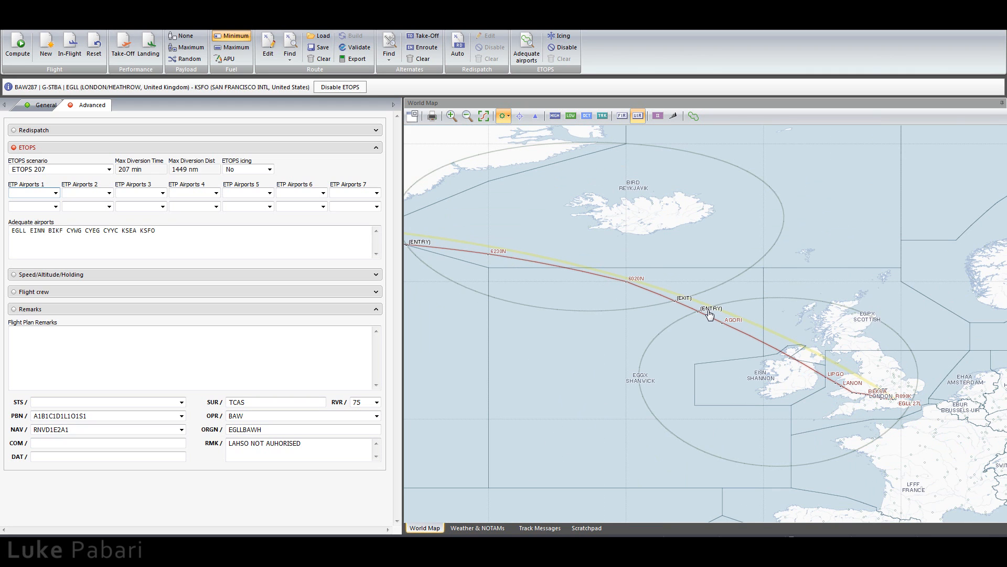
mouse_move(685, 313)
type("BIKF")
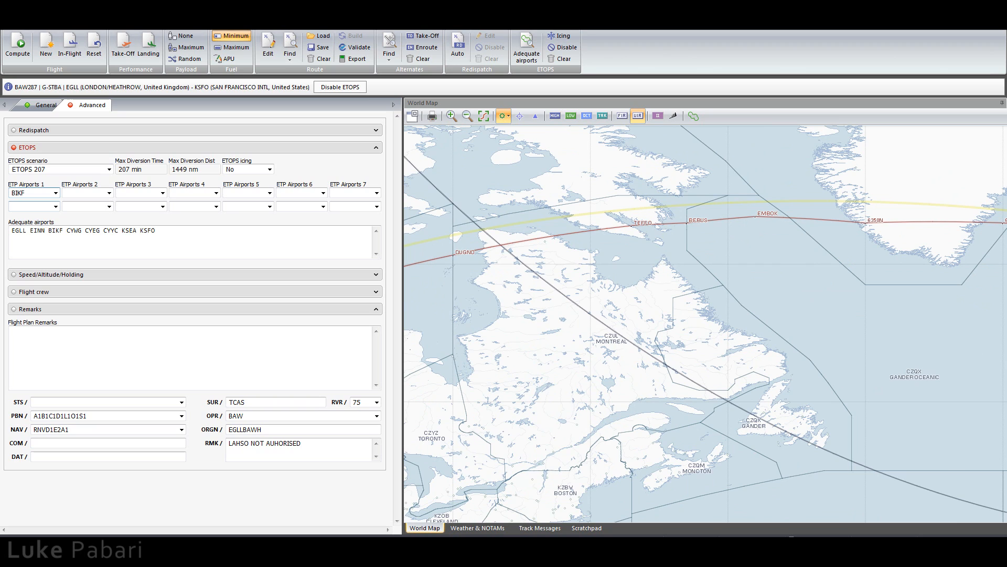
type("C")
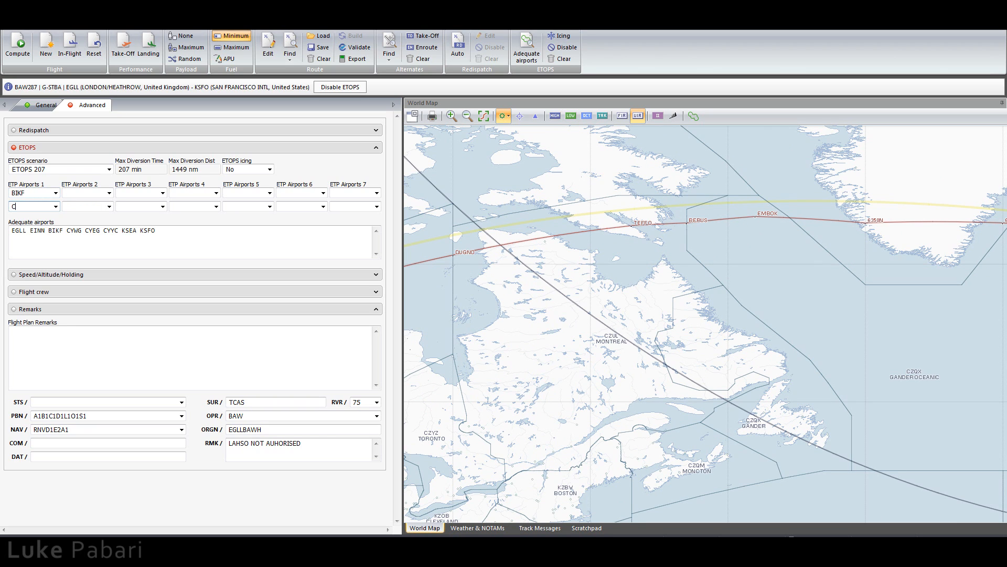
type("YWG")
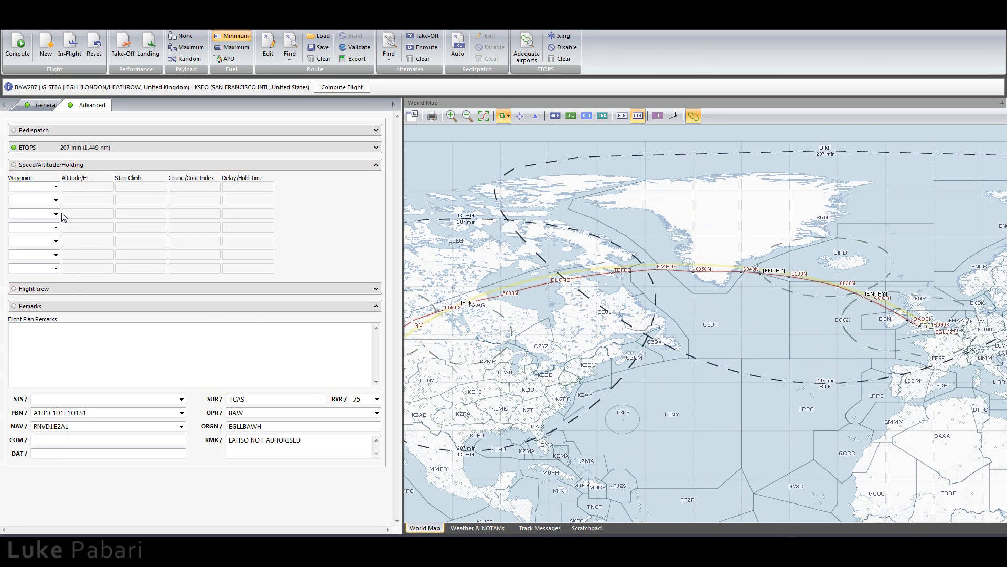
Add speed changes: AGORI at Mach 0.84, then BERUS at cost index 100.
left_click(55, 186)
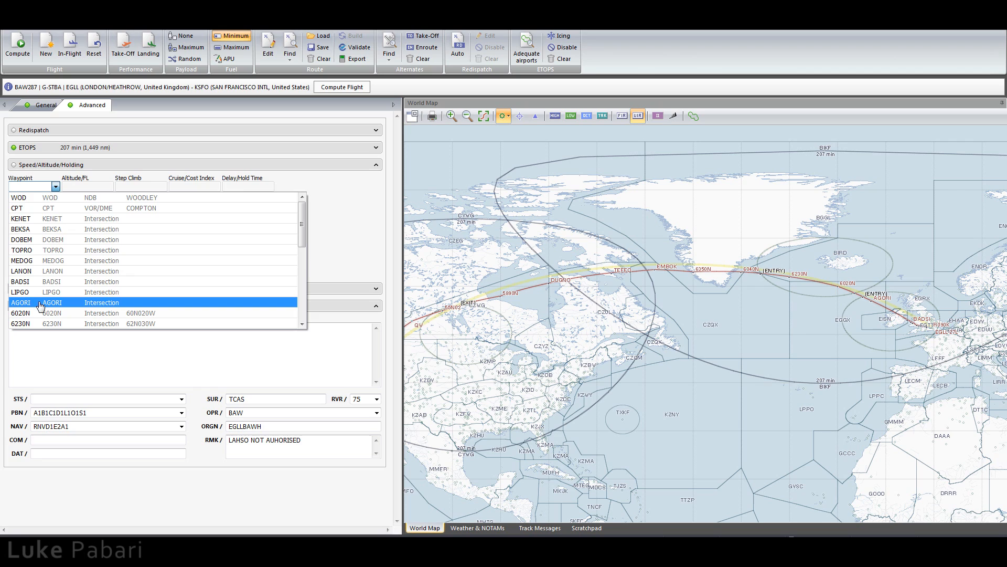
left_click(217, 186)
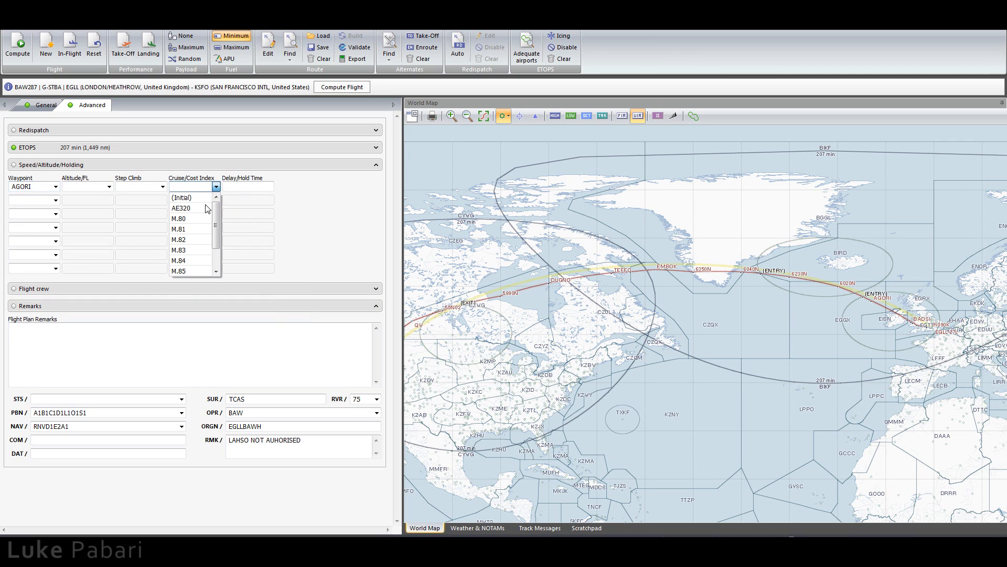
left_click(178, 261)
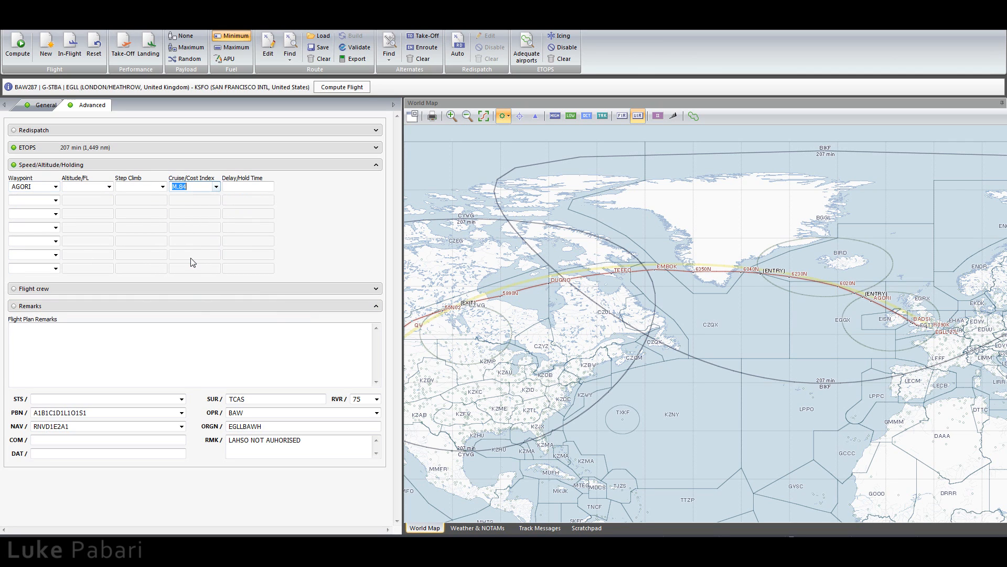
mouse_move(669, 288)
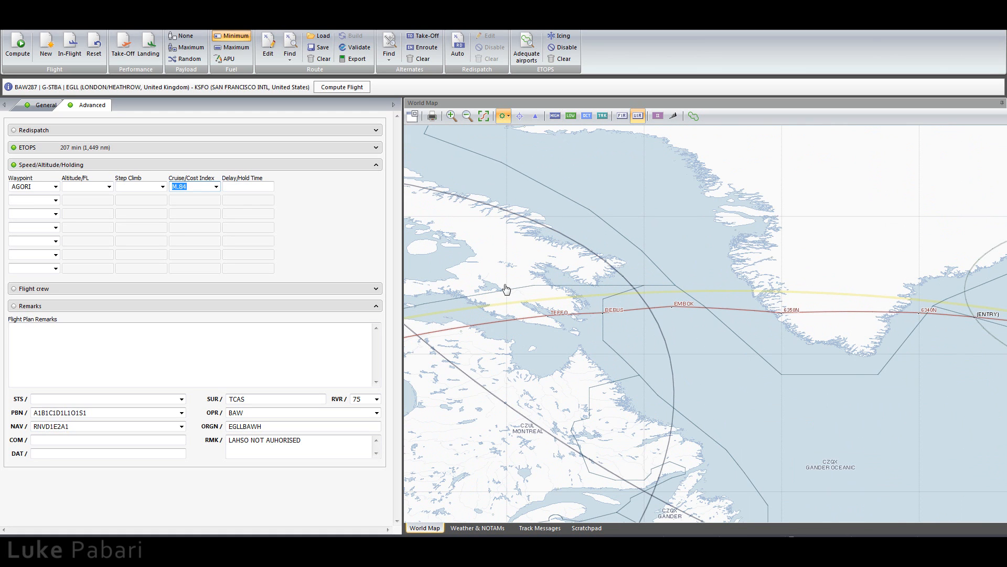
left_click(56, 200)
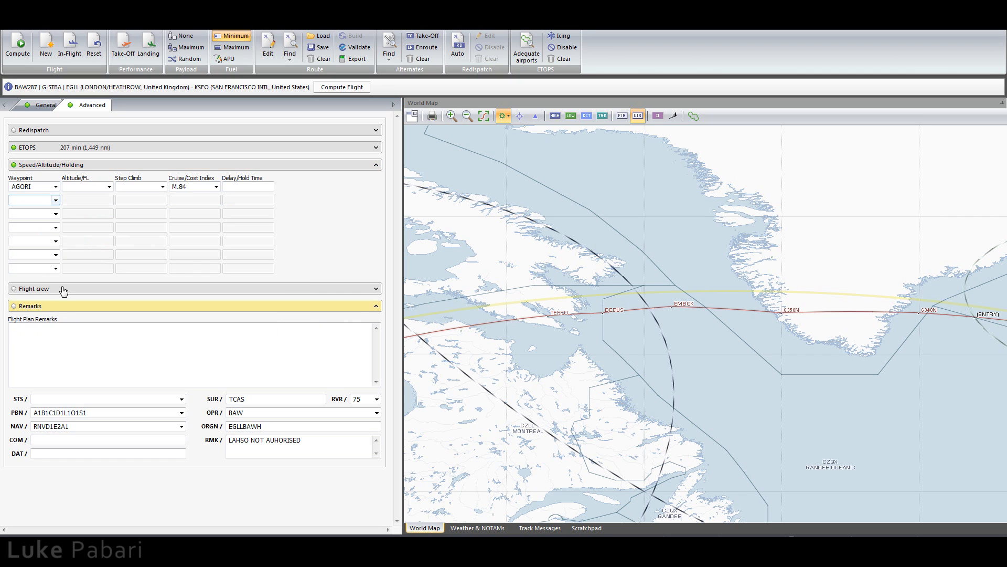
left_click(54, 200)
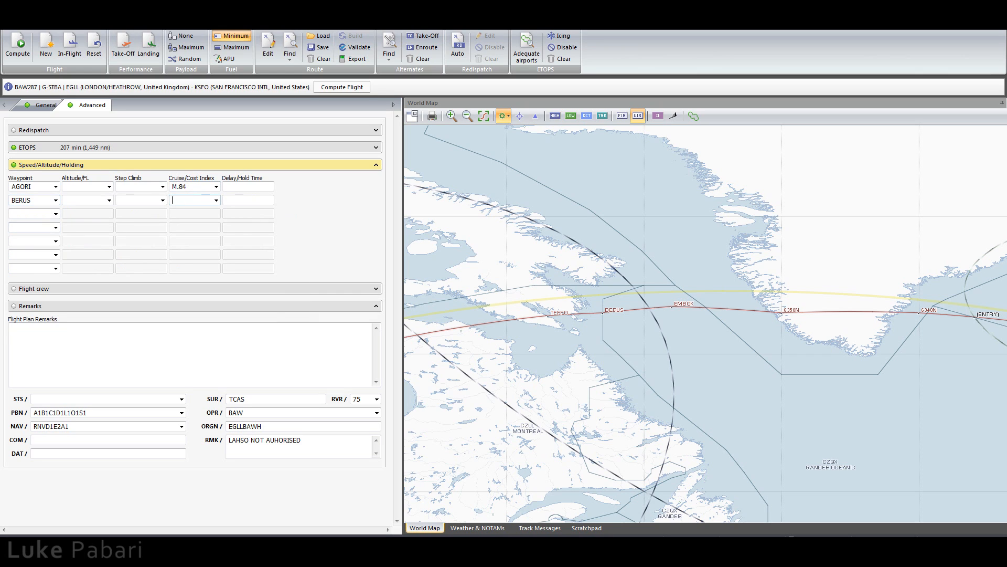
type("100")
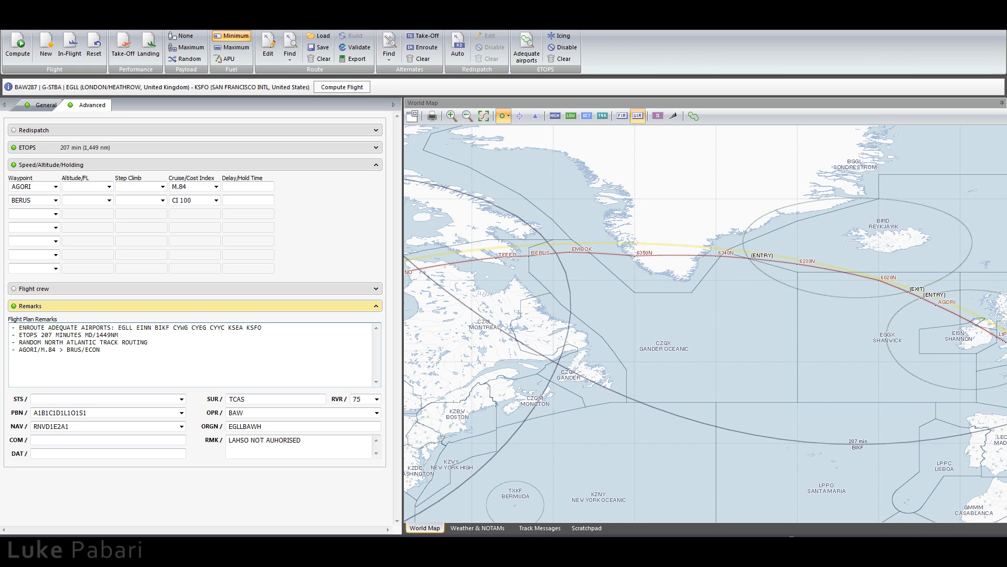
Return to the General overview showing fuel, route distance and alternates.
left_click(44, 105)
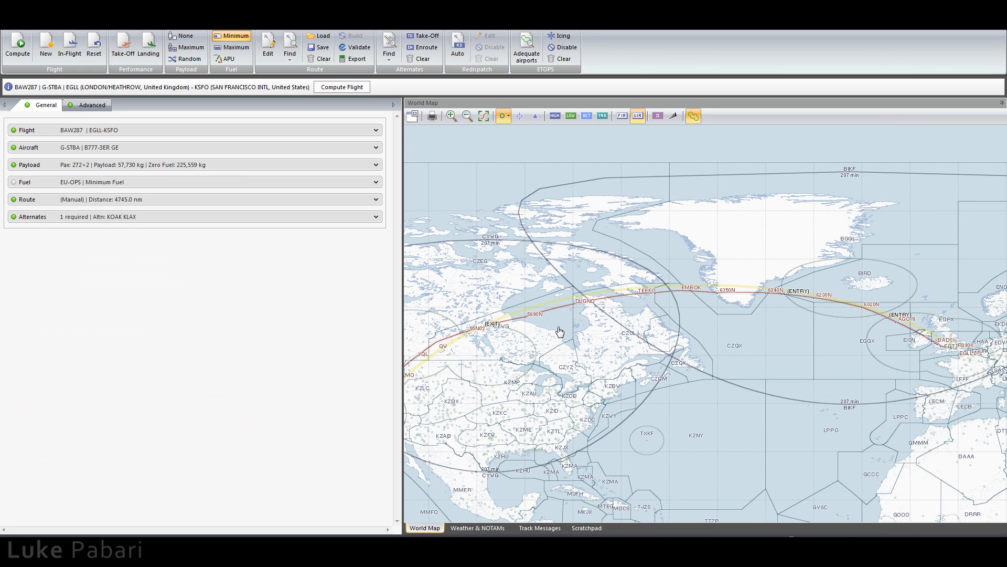